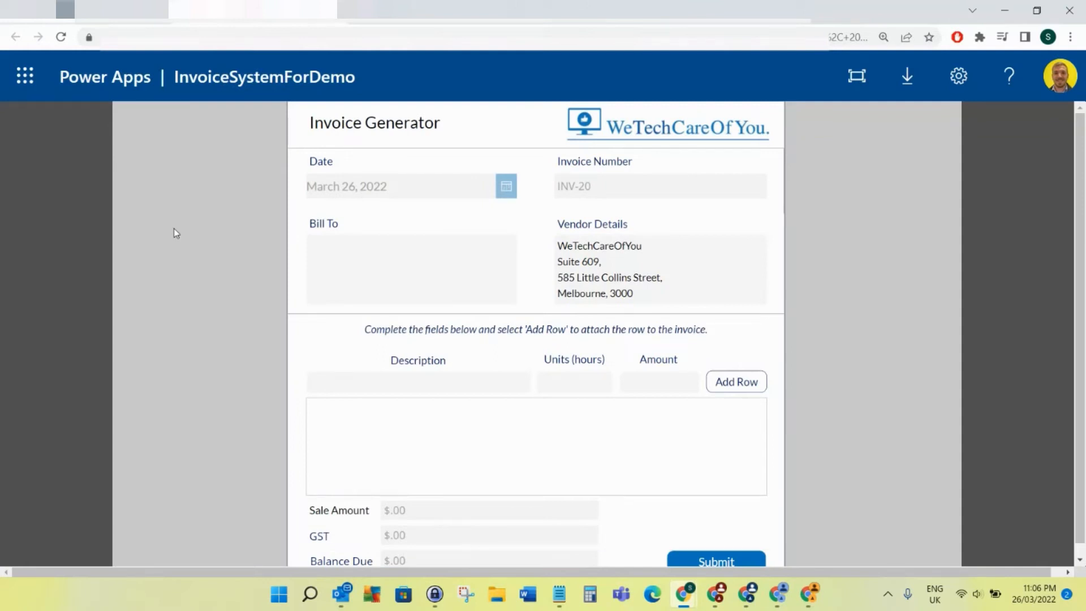
{"action": "mouse_move", "coordinate": [638, 361]}
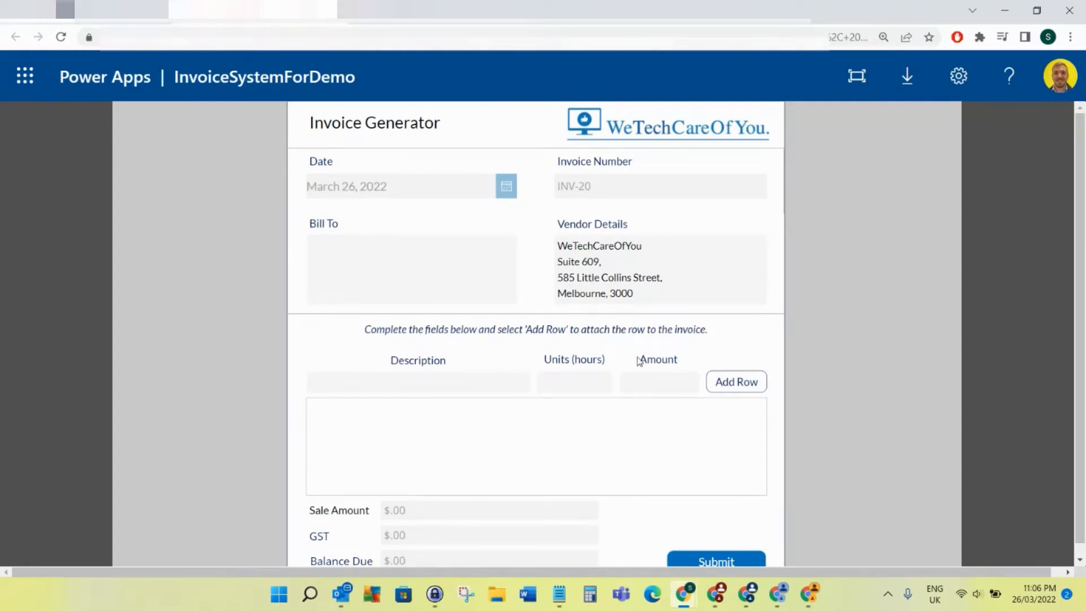
{"action": "mouse_move", "coordinate": [731, 172]}
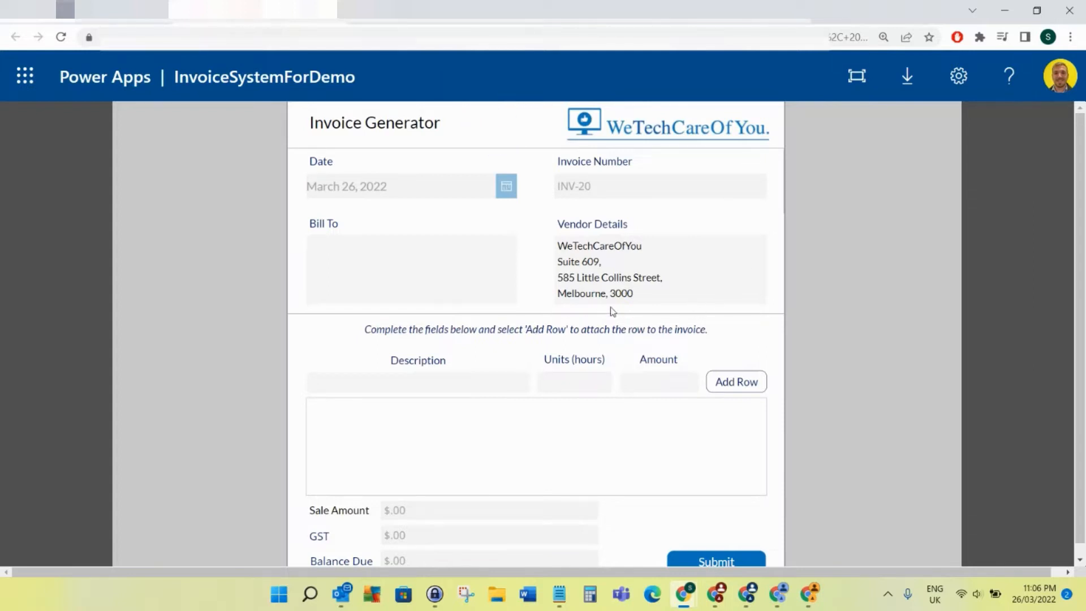
{"action": "mouse_move", "coordinate": [635, 326]}
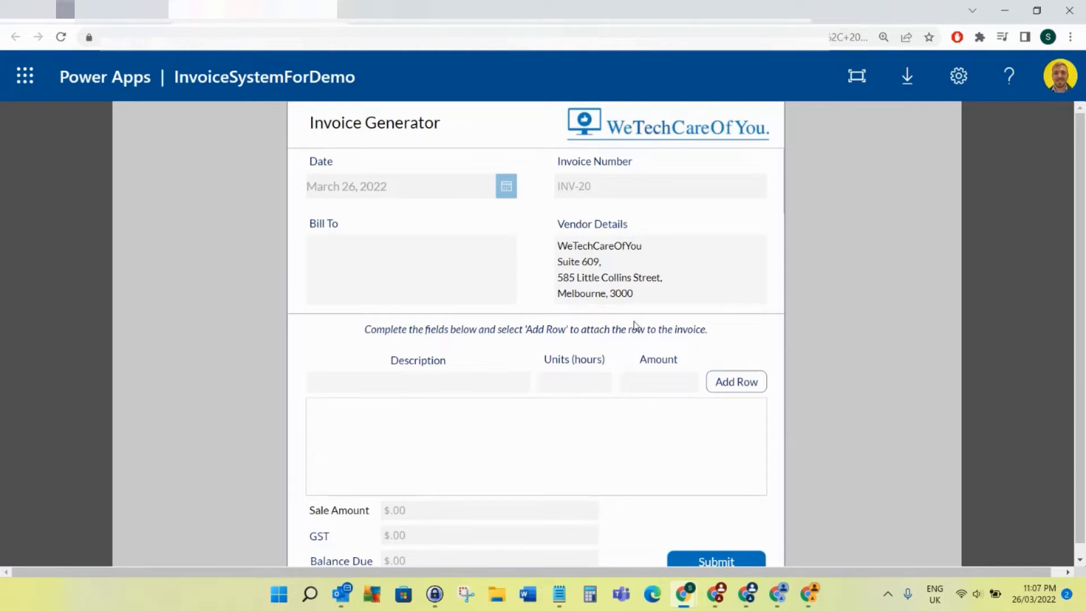
{"action": "mouse_move", "coordinate": [531, 325]}
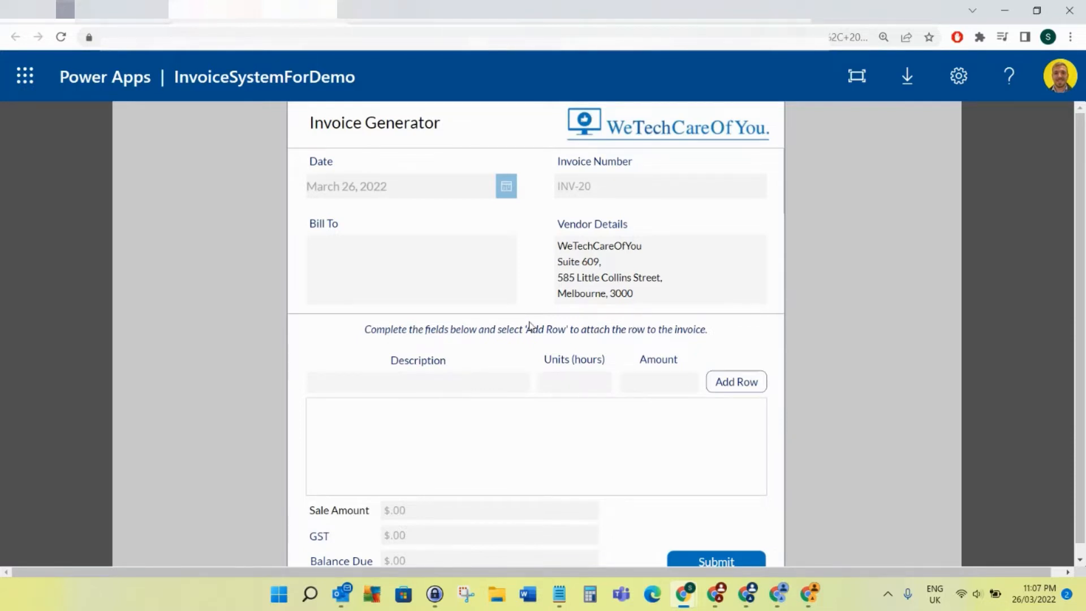
{"action": "mouse_move", "coordinate": [453, 211]}
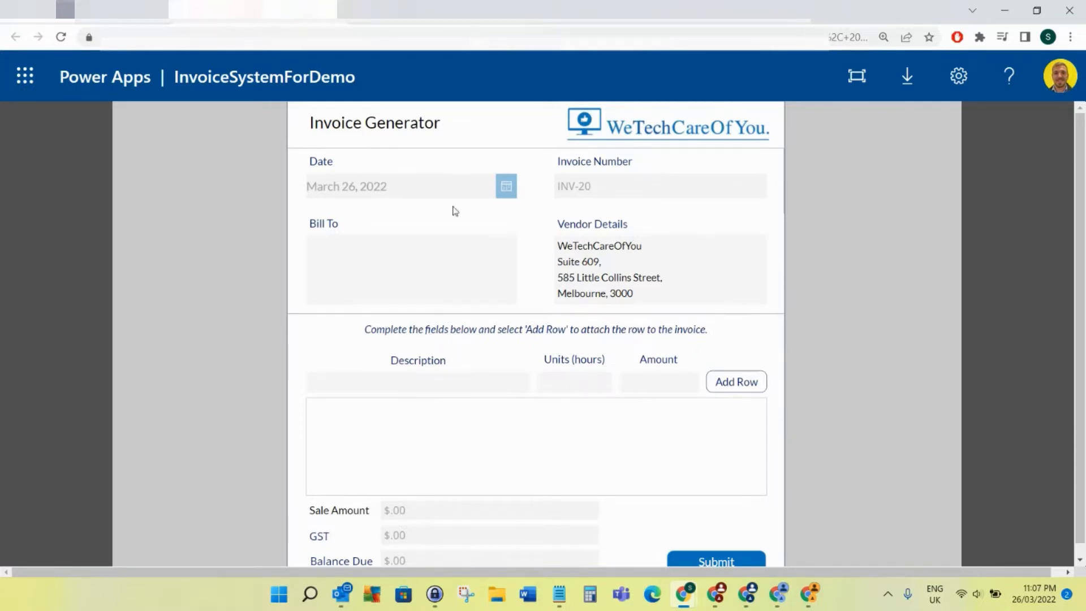
- Open the Forms site's contents page and start creating a new list
{"action": "left_click", "coordinate": [574, 382]}
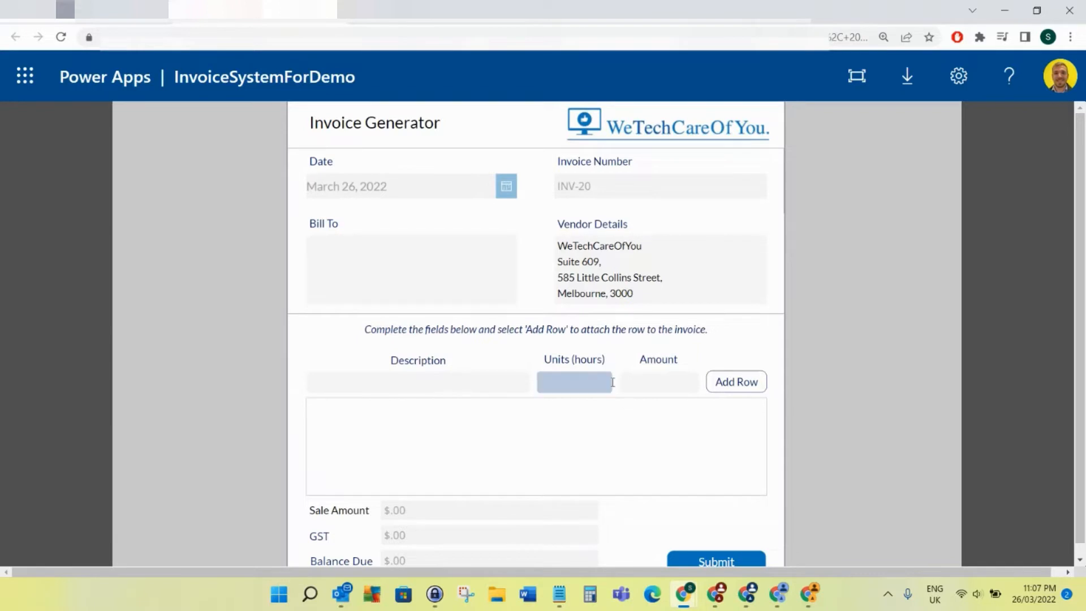
{"action": "left_click", "coordinate": [411, 269]}
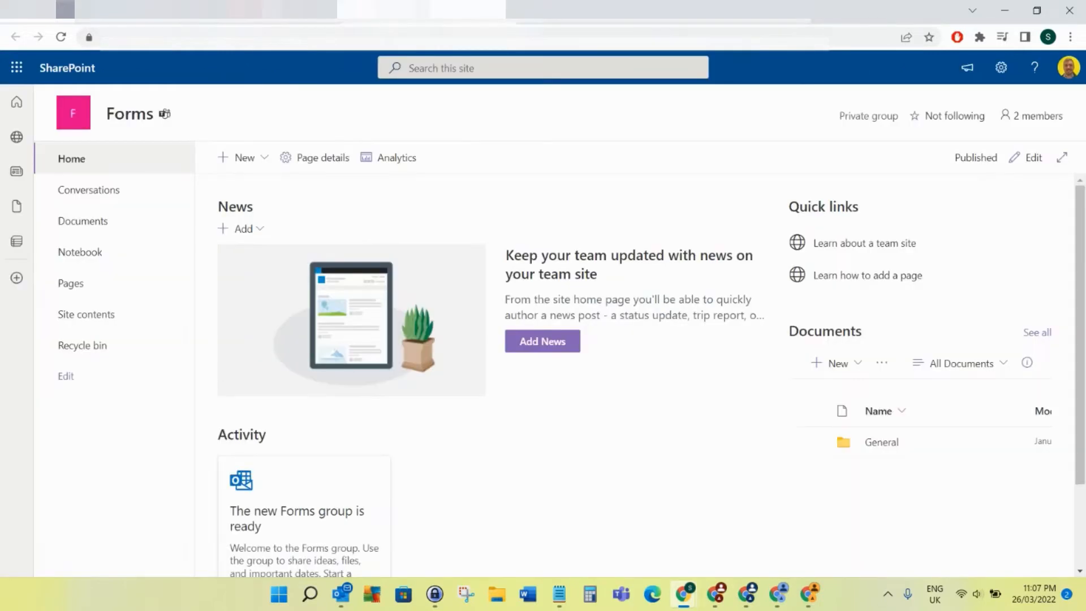
{"action": "mouse_move", "coordinate": [465, 237]}
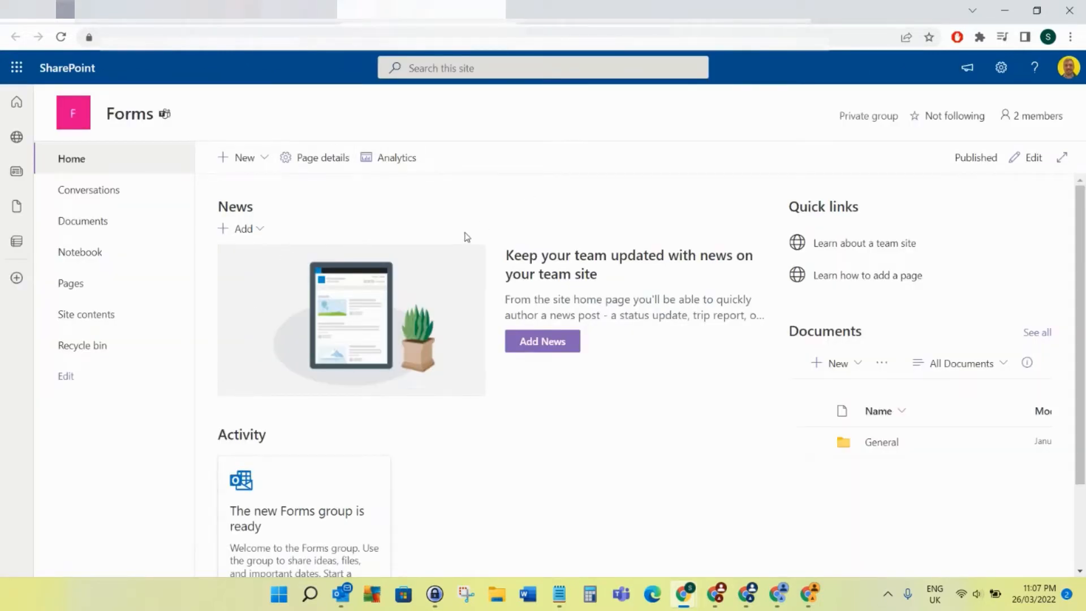
{"action": "mouse_move", "coordinate": [203, 349]}
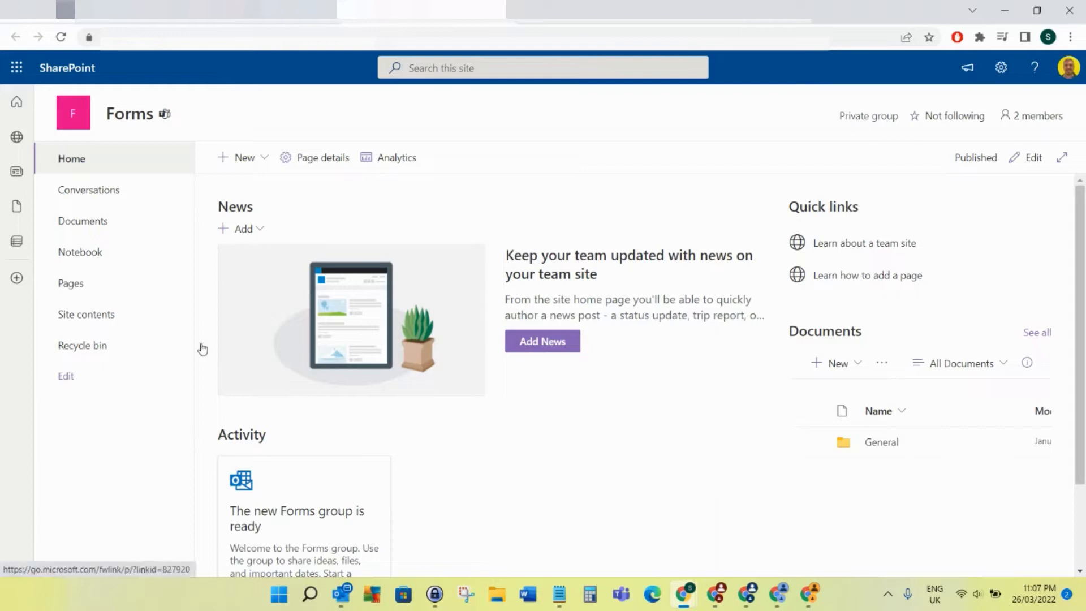
{"action": "left_click", "coordinate": [87, 315]}
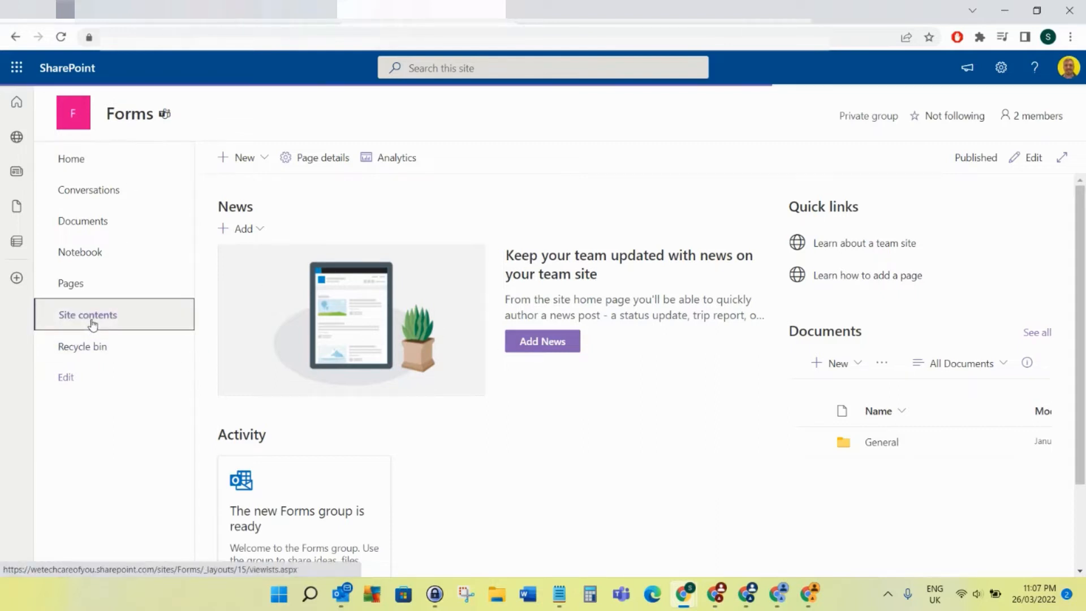
{"action": "left_click", "coordinate": [87, 315]}
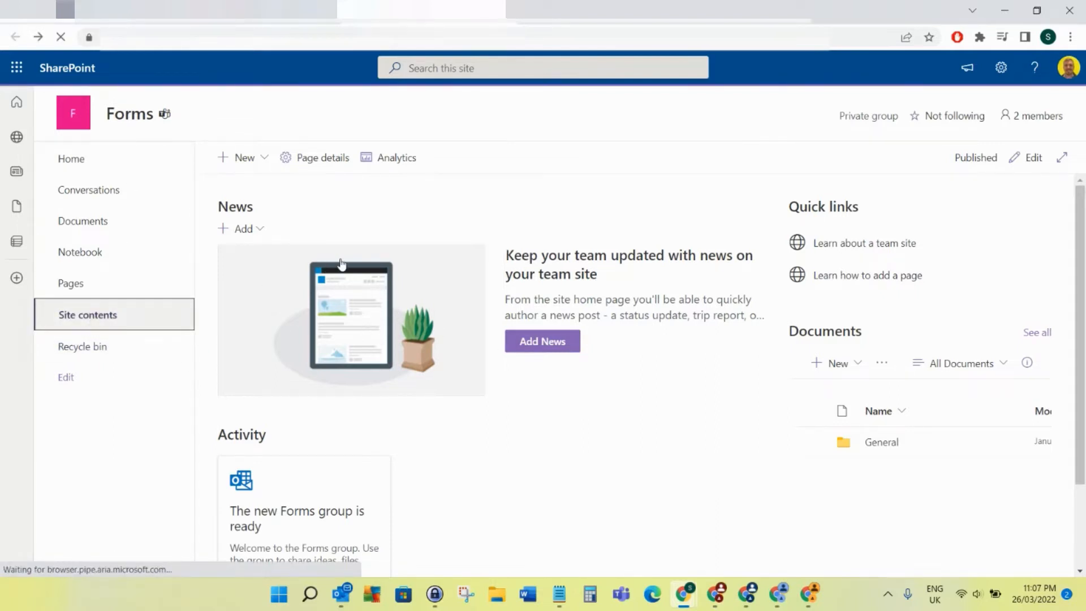
{"action": "left_click", "coordinate": [88, 315]}
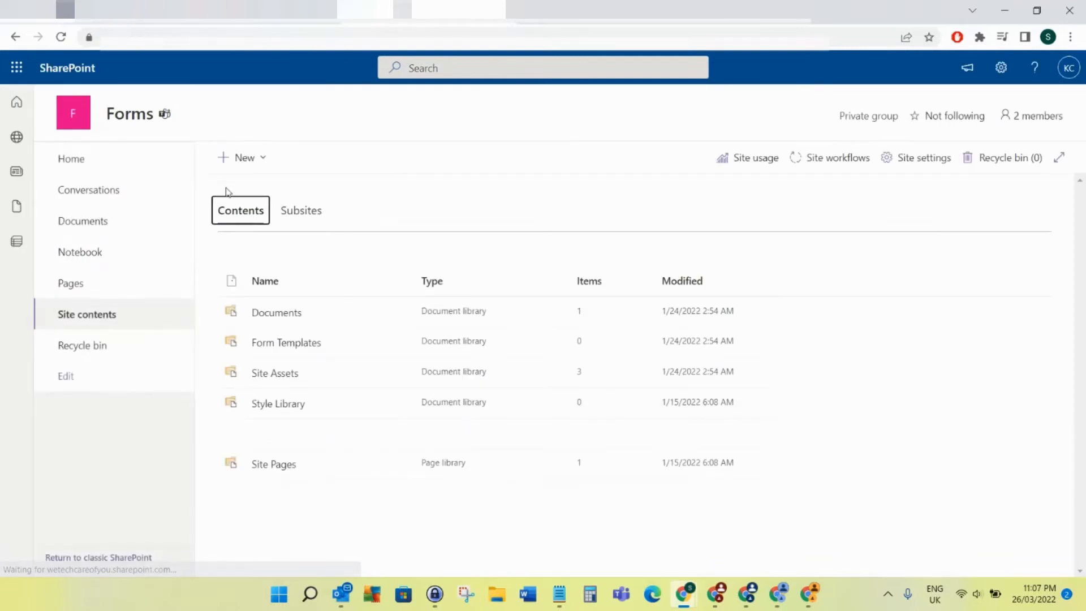
{"action": "mouse_move", "coordinate": [244, 157]}
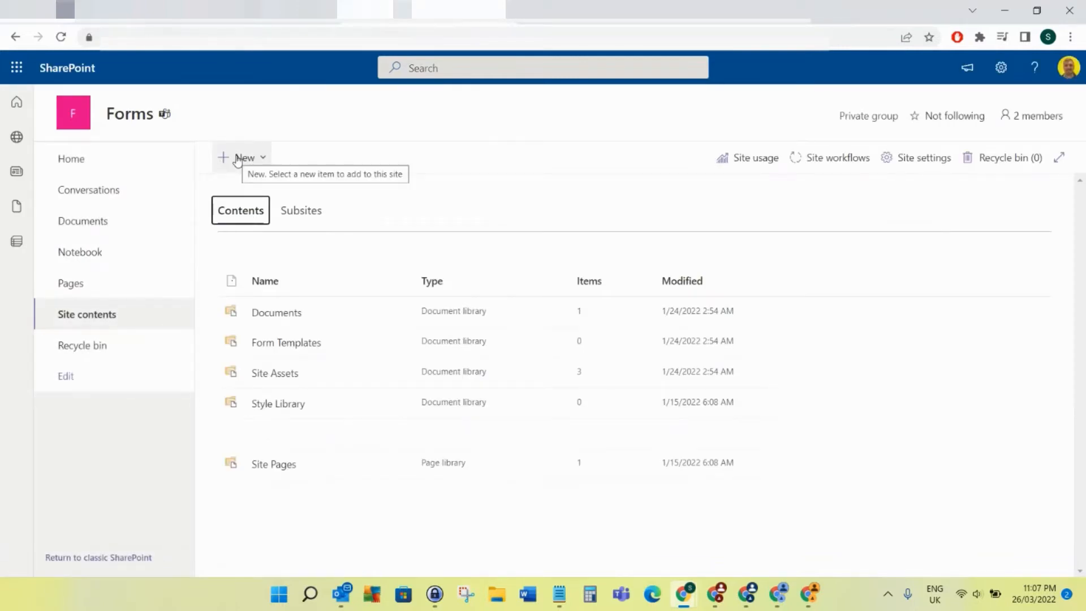
{"action": "left_click", "coordinate": [244, 158]}
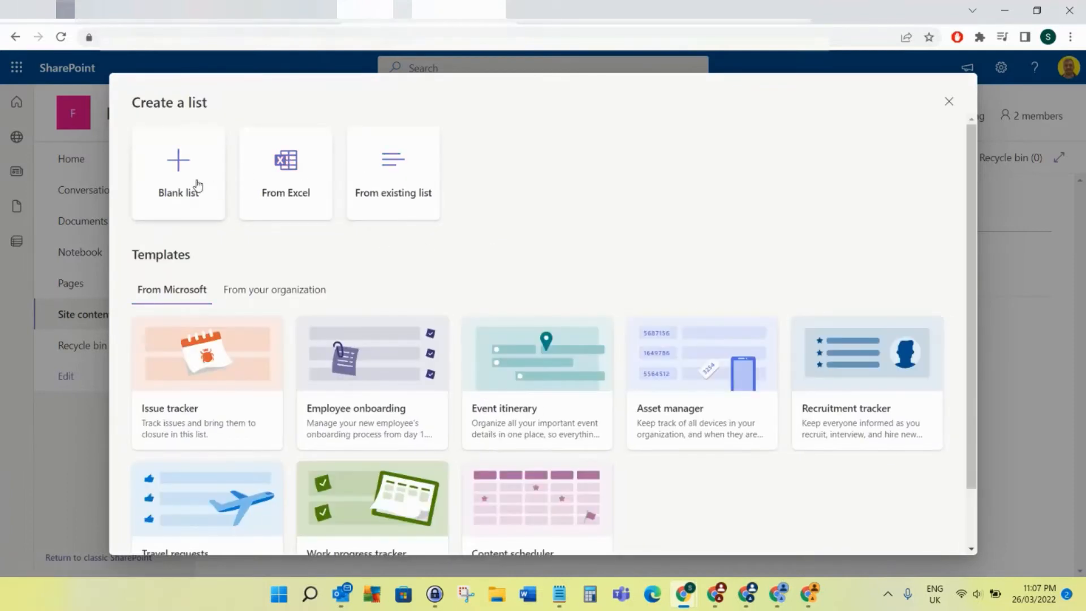
- Create a blank list named InvoiceSystemDemo
{"action": "left_click", "coordinate": [178, 173]}
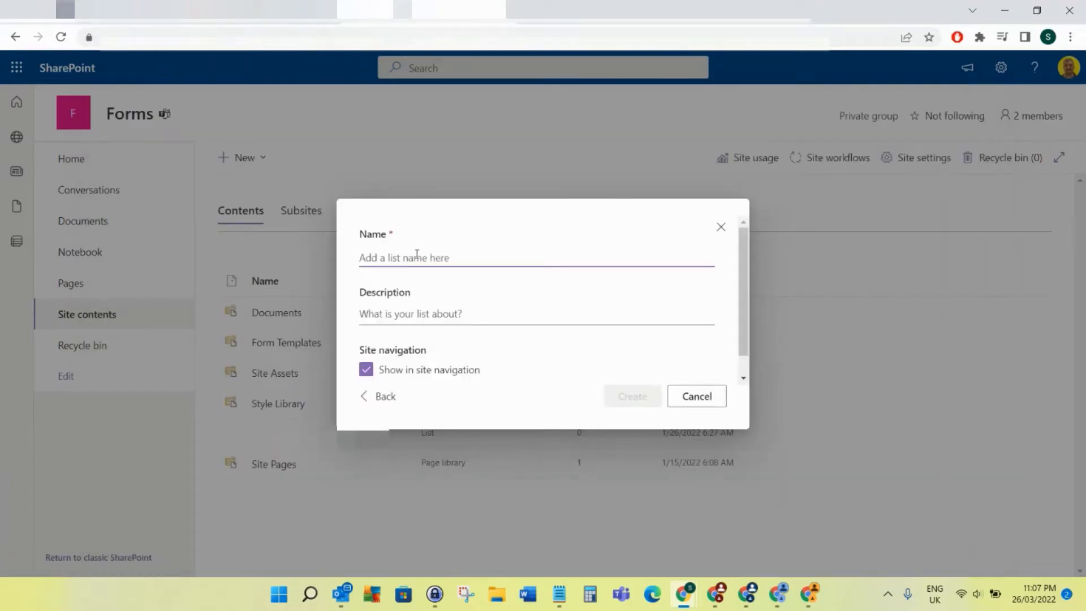
{"action": "mouse_move", "coordinate": [701, 201]}
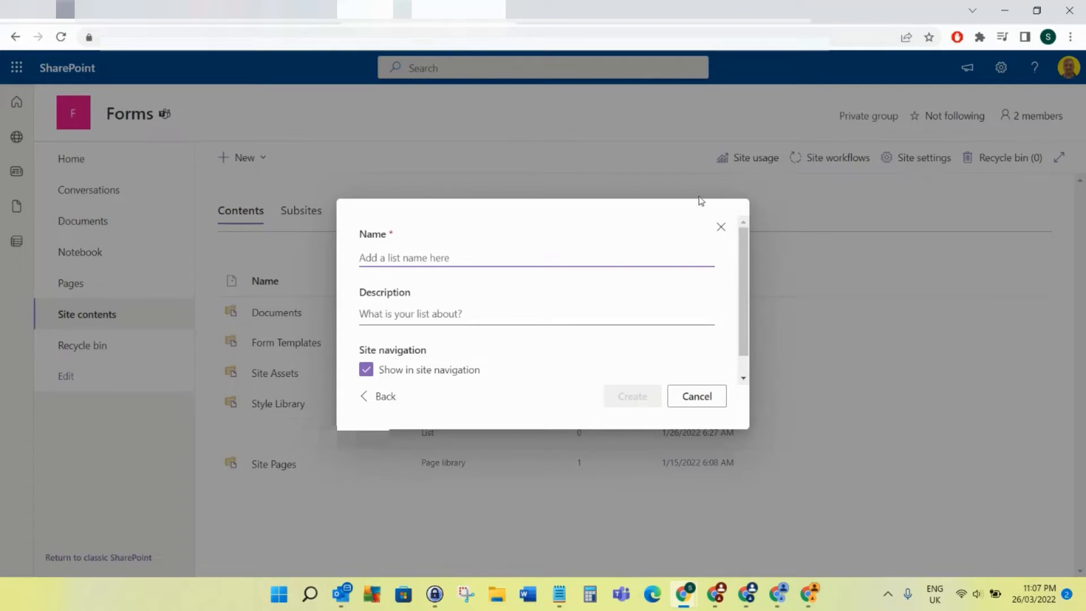
{"action": "type", "text": "InvoiceSystem"}
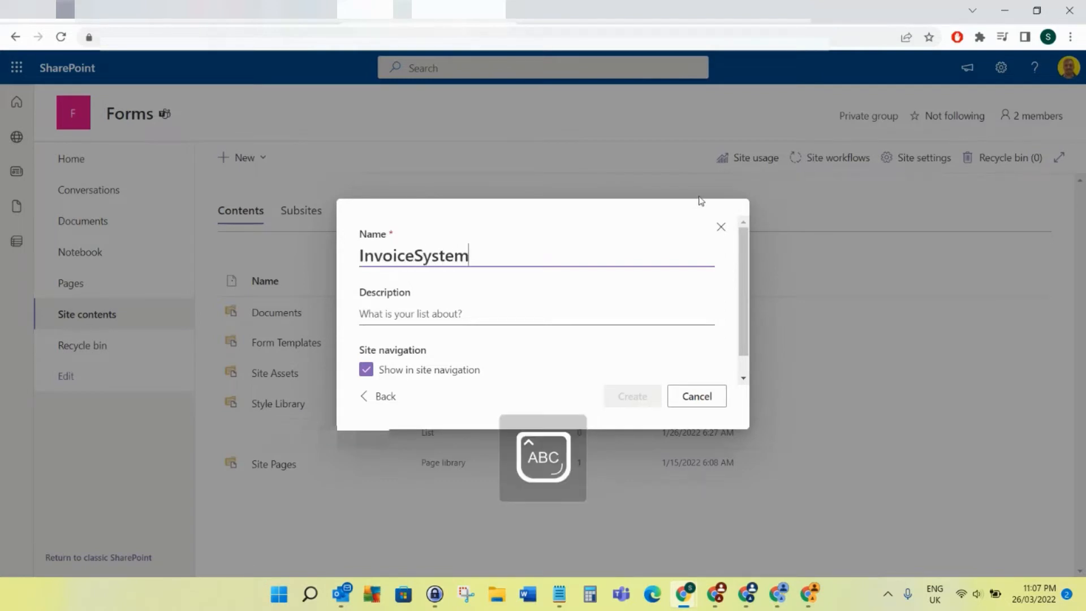
{"action": "type", "text": "Dem"}
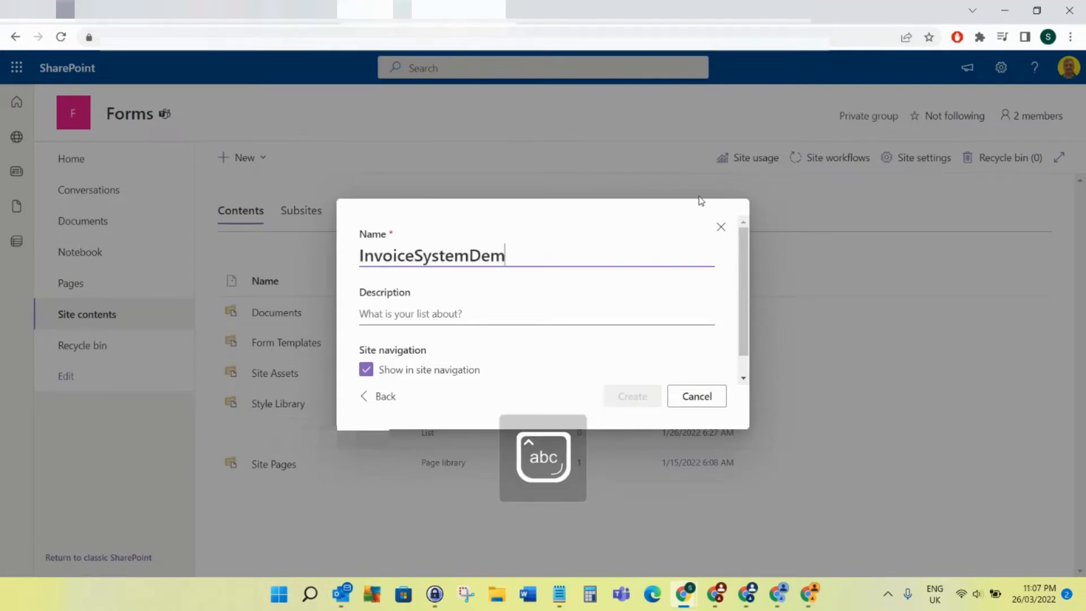
{"action": "type", "text": "o"}
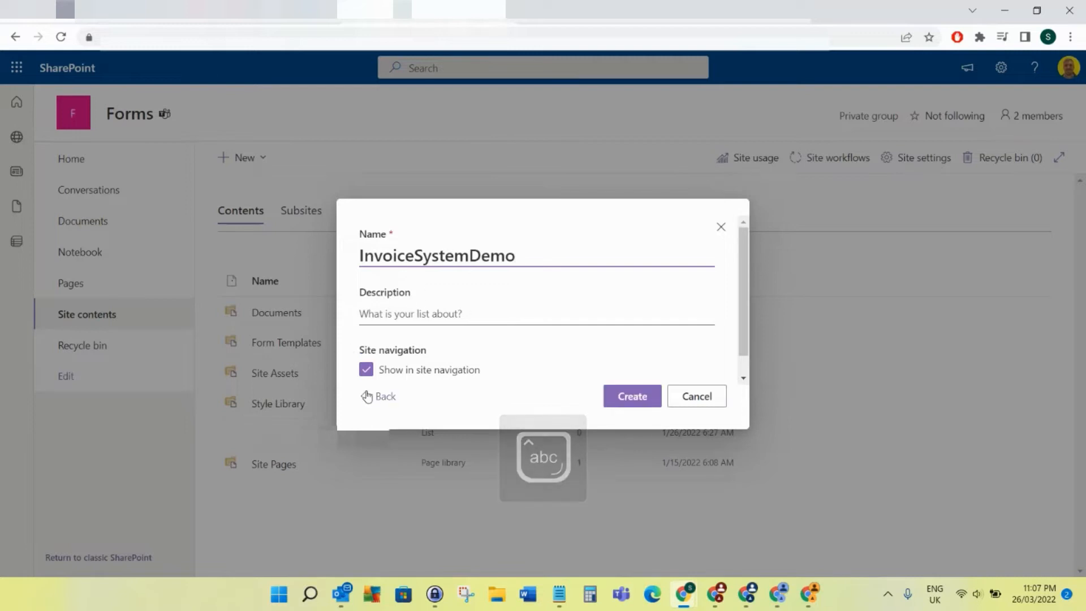
{"action": "left_click", "coordinate": [632, 395]}
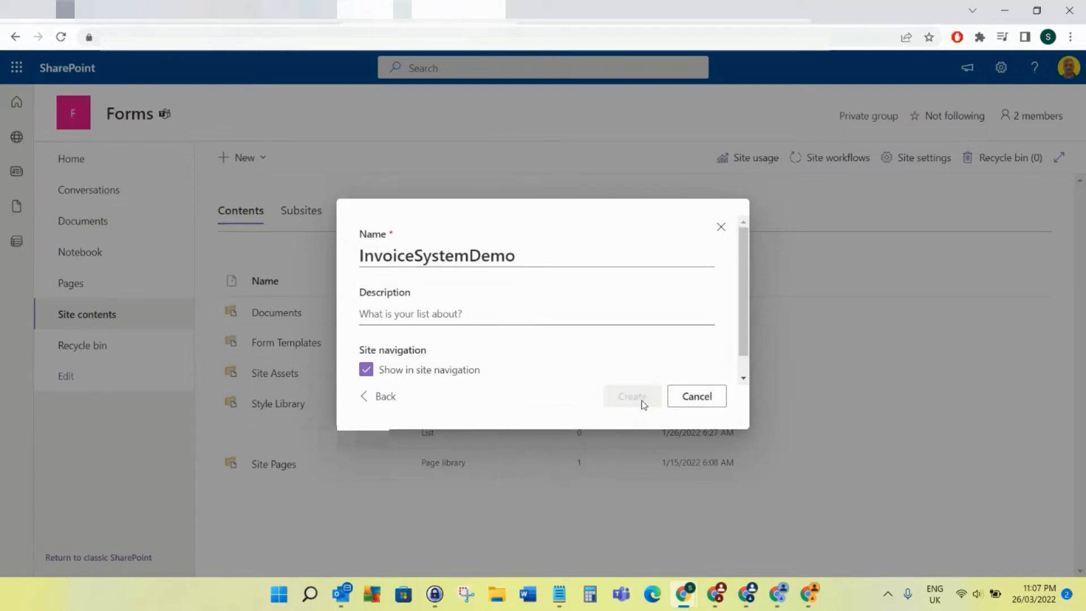
{"action": "left_click", "coordinate": [631, 396]}
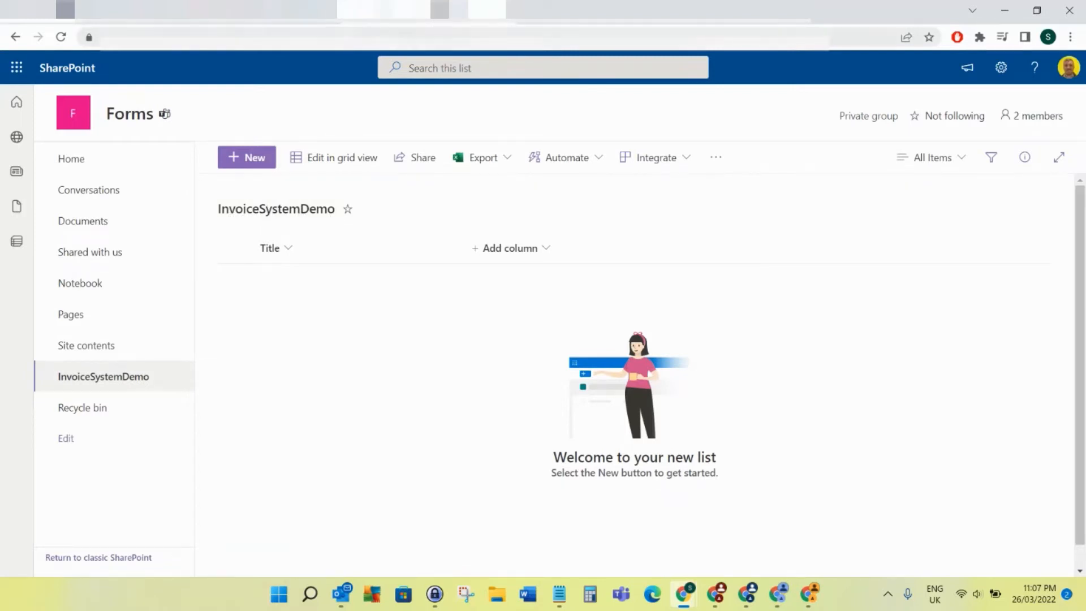
- Rename the list title to 'Invoice System Demo'
{"action": "left_click", "coordinate": [450, 37]}
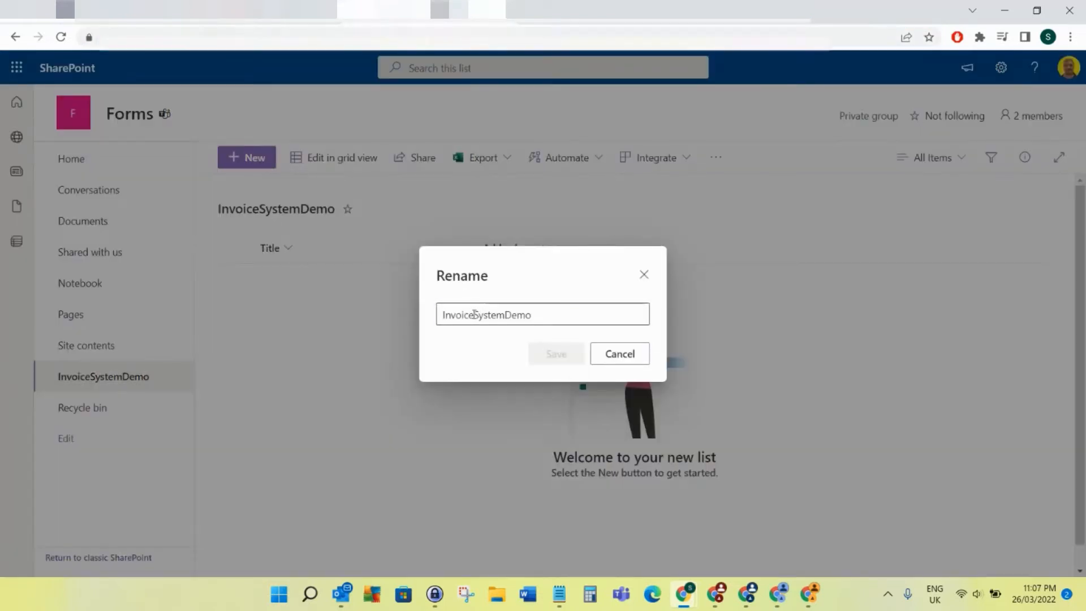
{"action": "type", "text": "Invoice System Demo"}
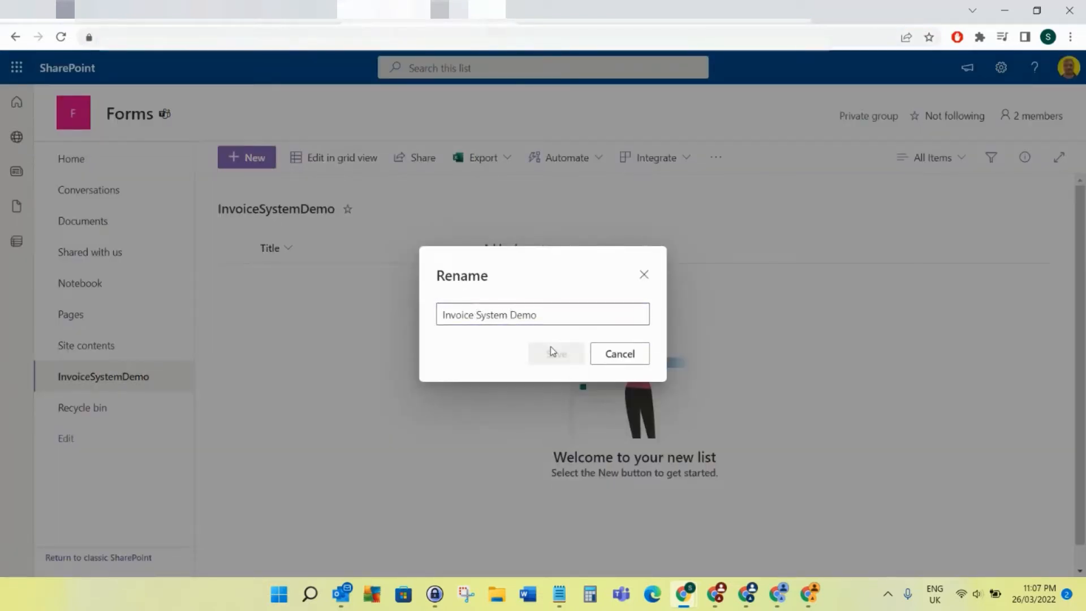
{"action": "left_click", "coordinate": [555, 354]}
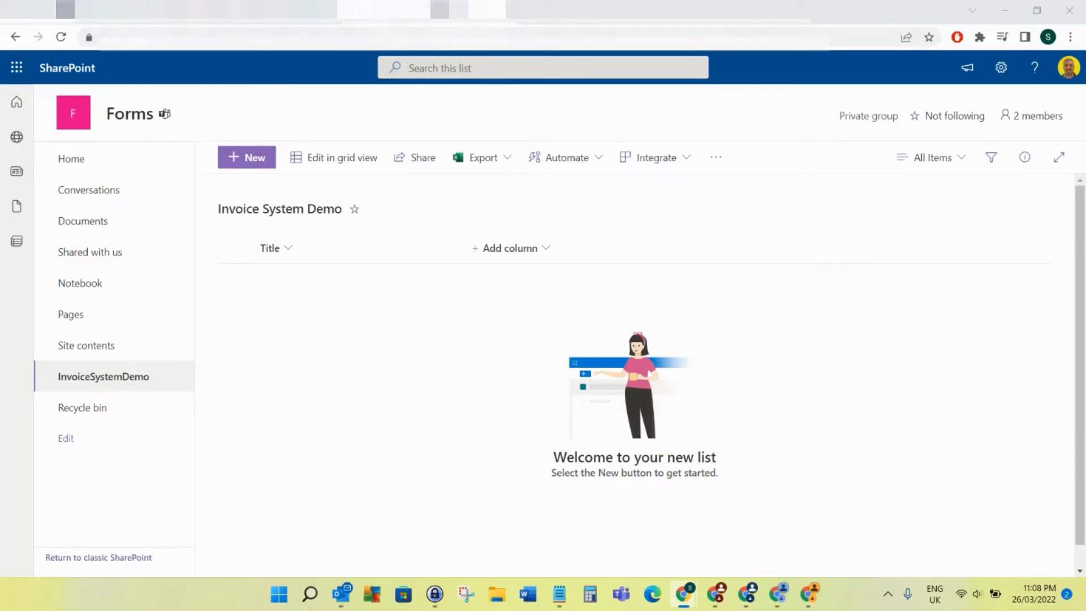
- Rename the default Title column to Invoice Number
{"action": "left_click", "coordinate": [271, 247]}
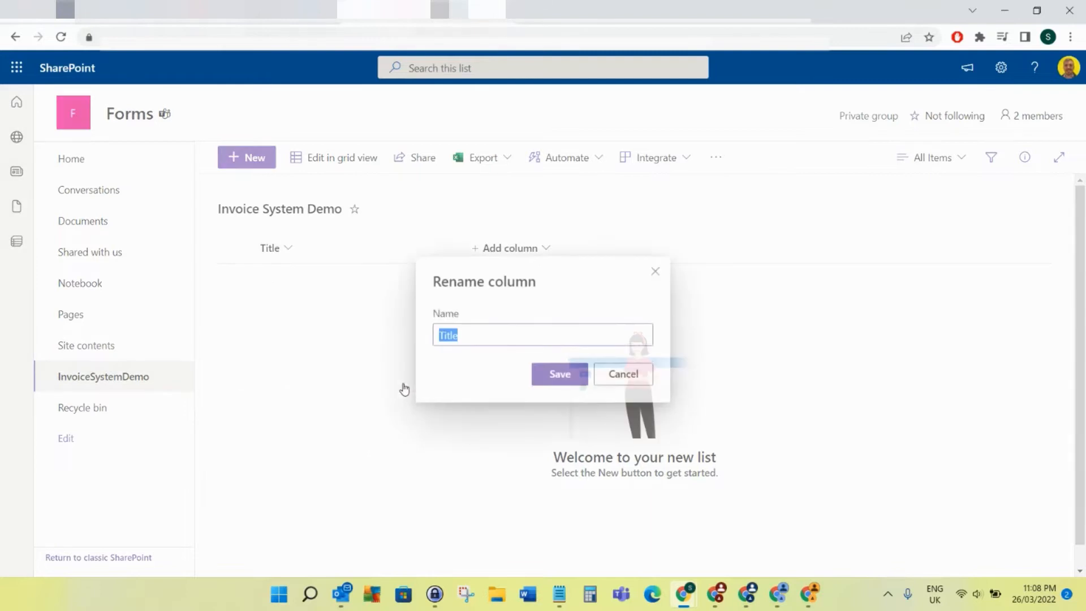
{"action": "type", "text": "In"}
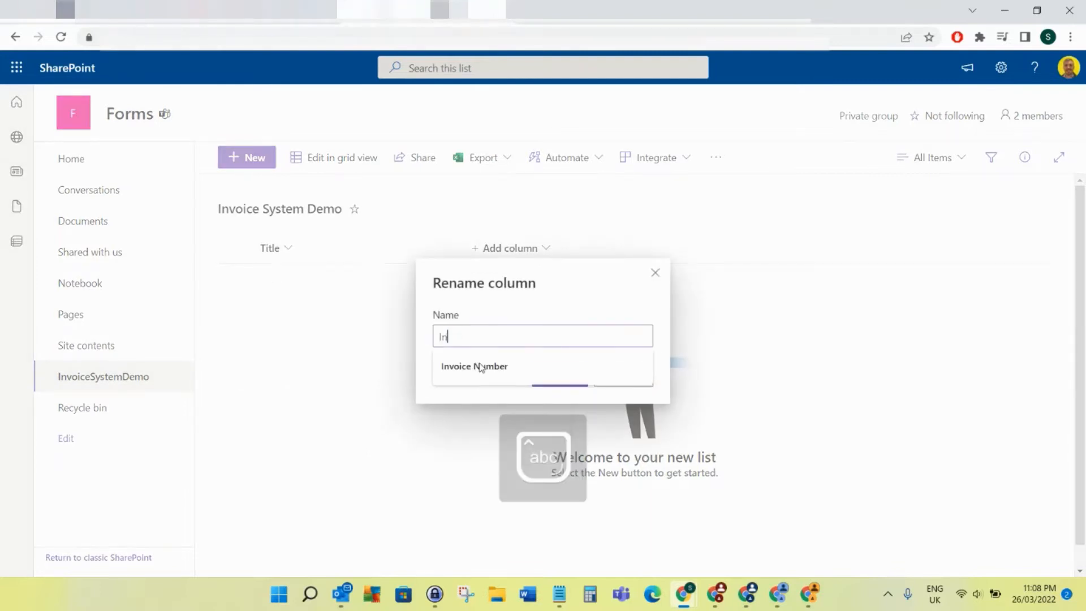
{"action": "left_click", "coordinate": [475, 366]}
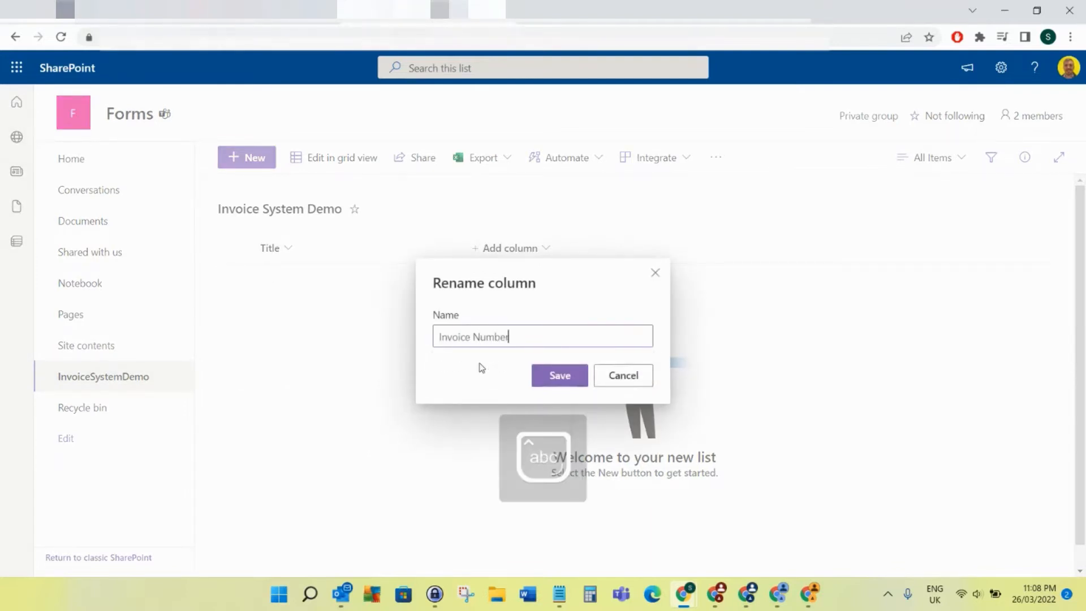
{"action": "left_click", "coordinate": [559, 375]}
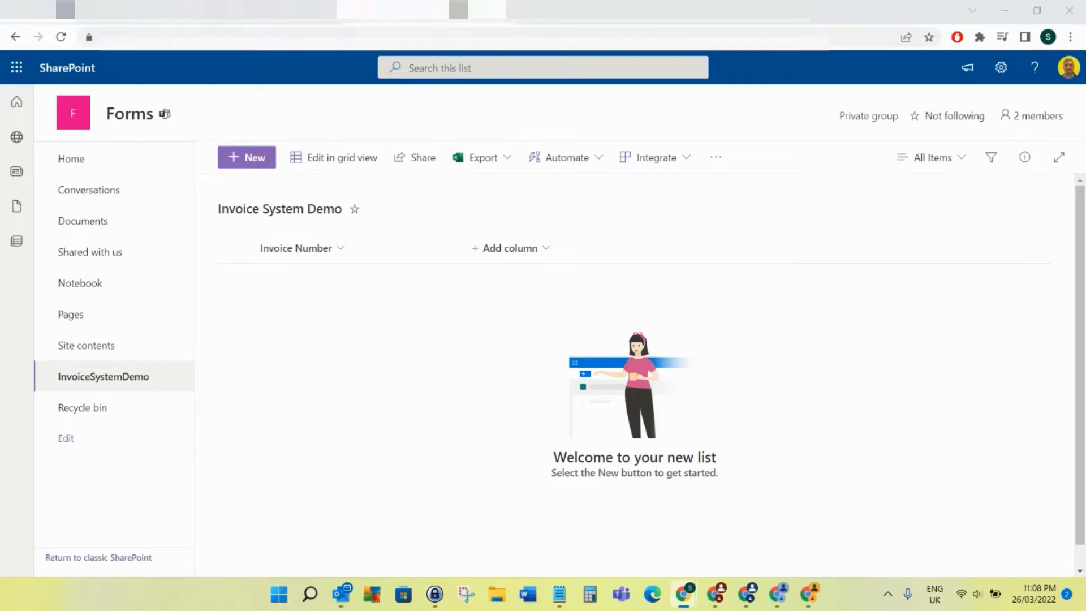
- Add a multiple-lines-of-text column named BillTo
{"action": "left_click", "coordinate": [511, 248]}
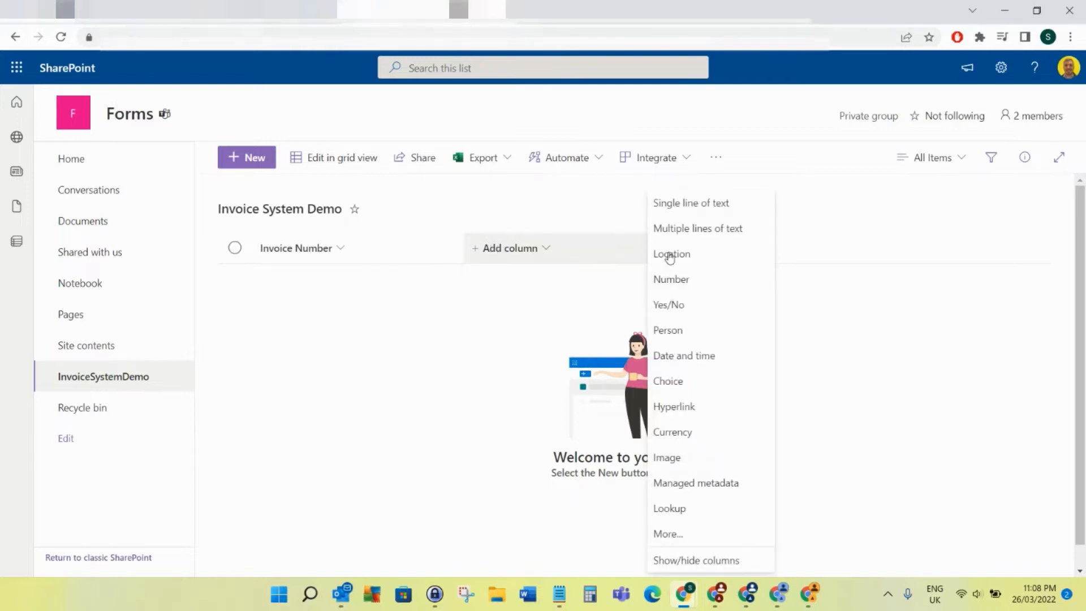
{"action": "left_click", "coordinate": [697, 228]}
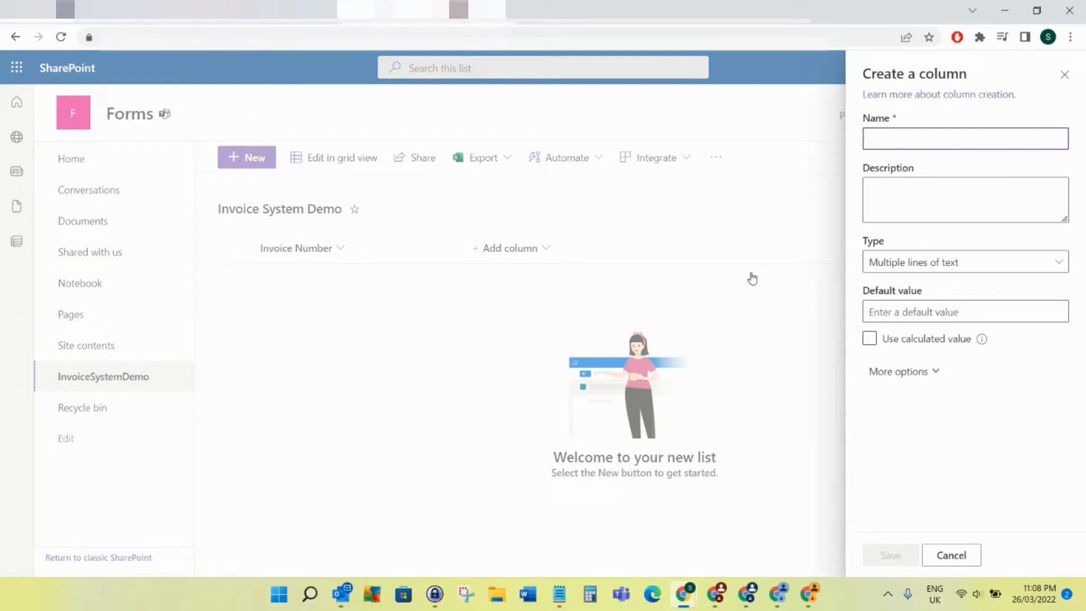
{"action": "type", "text": "BillTo"}
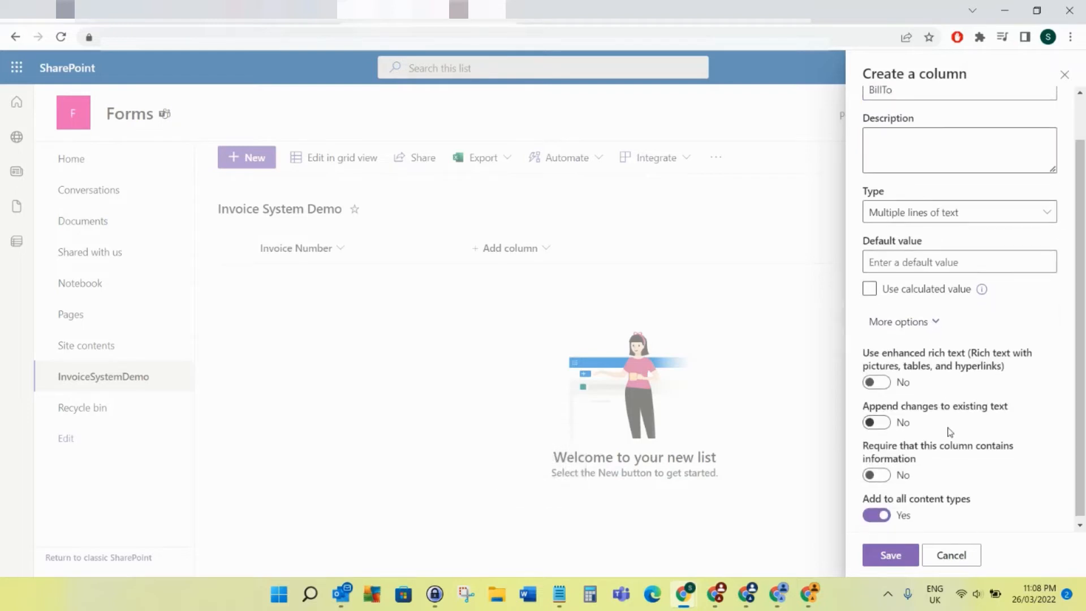
{"action": "scroll", "scroll_direction": "down", "scroll_amount": 3}
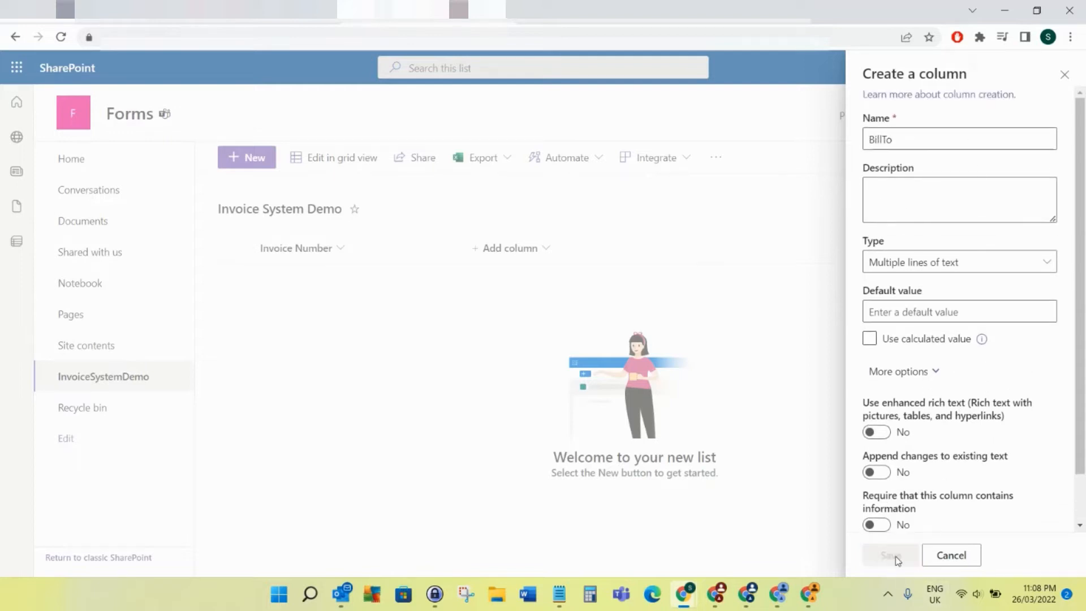
{"action": "left_click", "coordinate": [890, 555]}
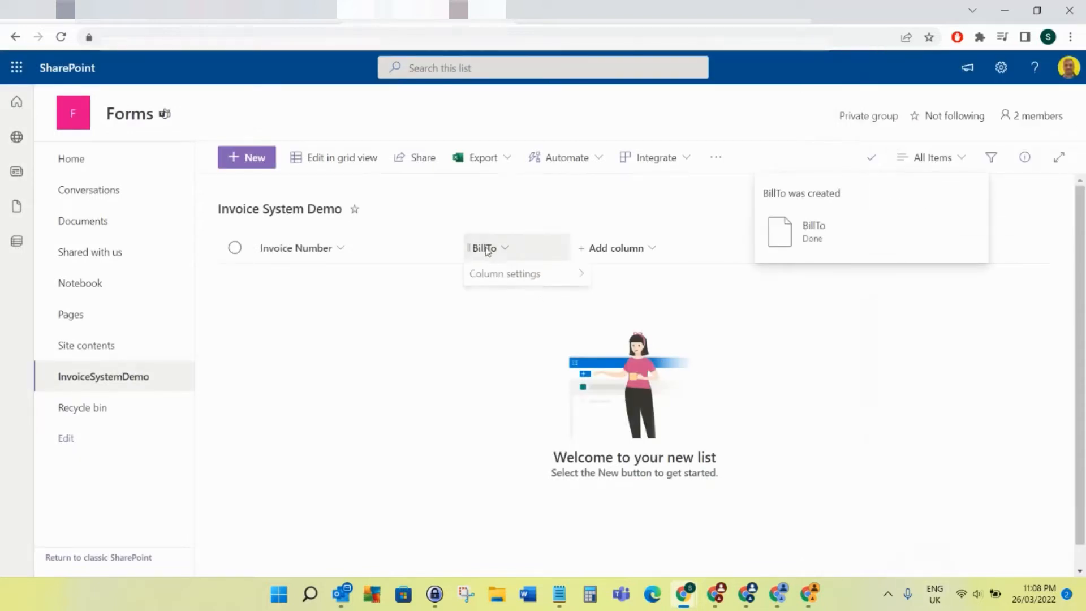
- Rename the BillTo column to 'Bill To'
{"action": "left_click", "coordinate": [504, 272]}
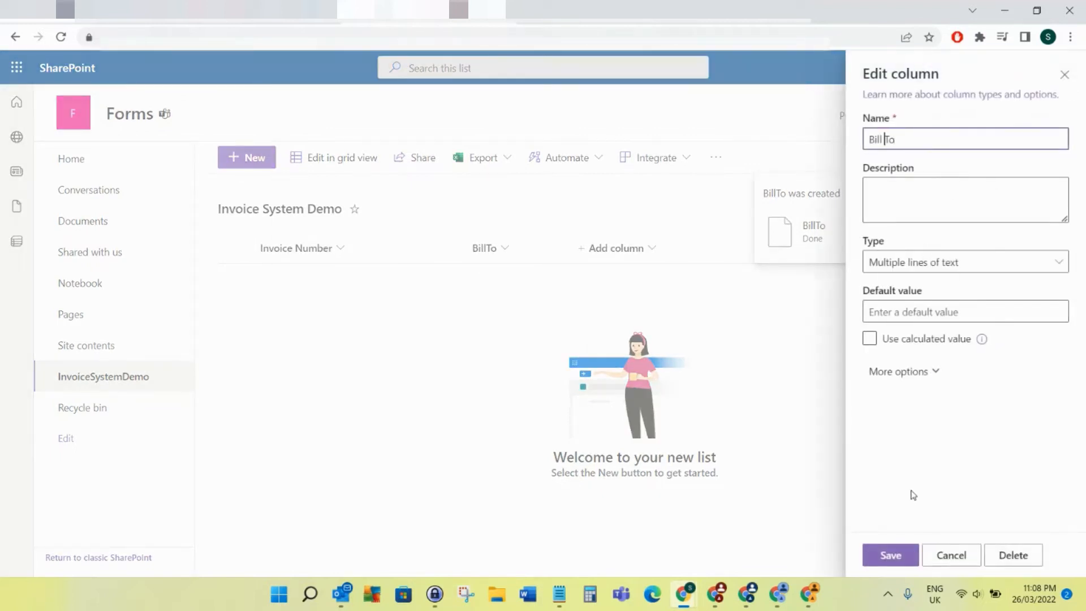
{"action": "left_click", "coordinate": [890, 555]}
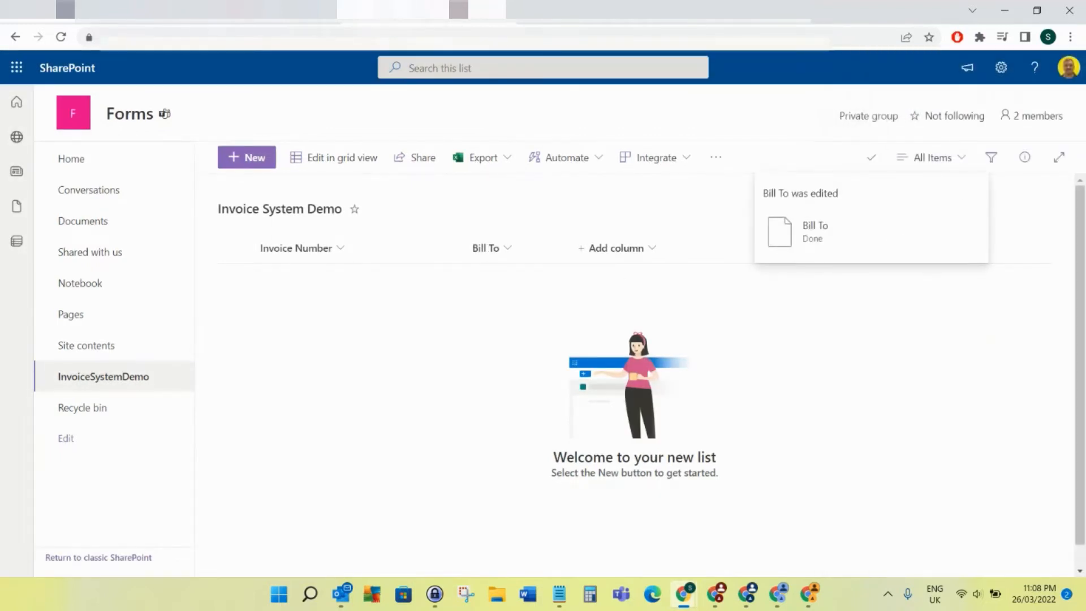
{"action": "left_click", "coordinate": [617, 248]}
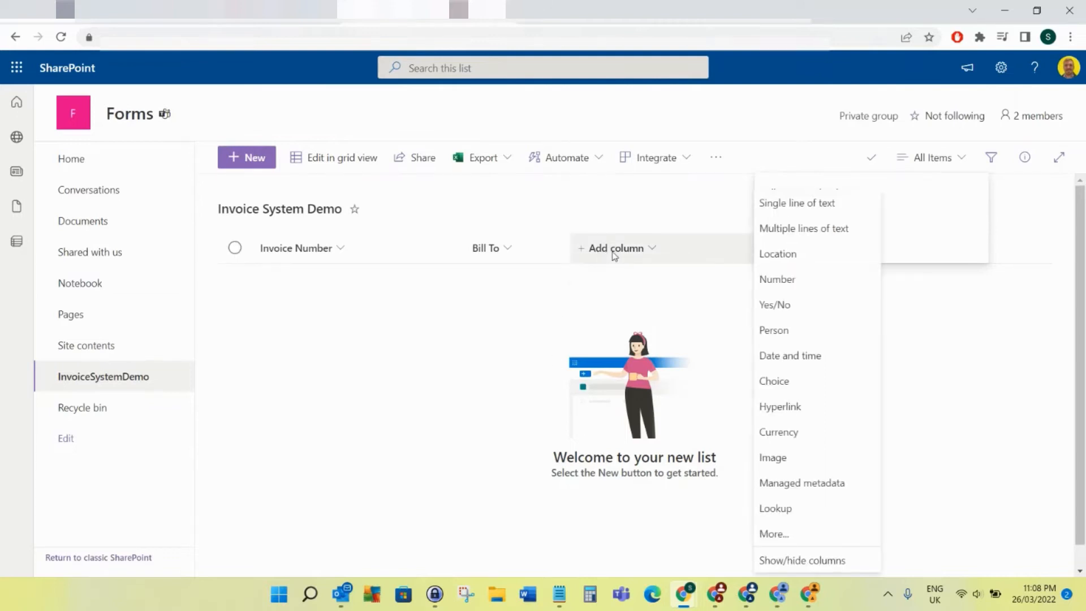
- Add a date and time column named Date
{"action": "left_click", "coordinate": [790, 355]}
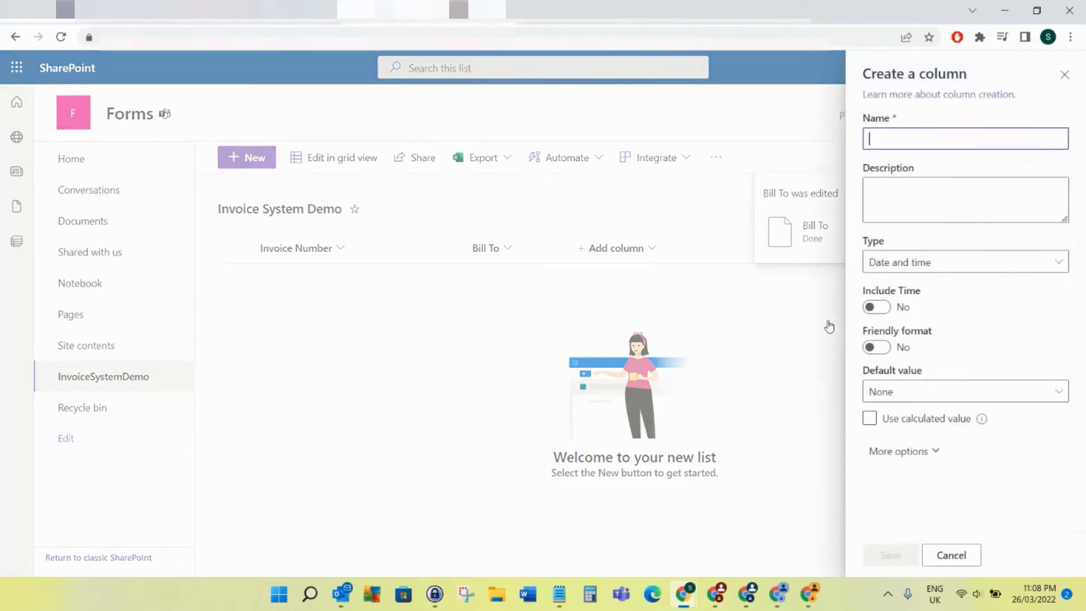
{"action": "type", "text": "Date"}
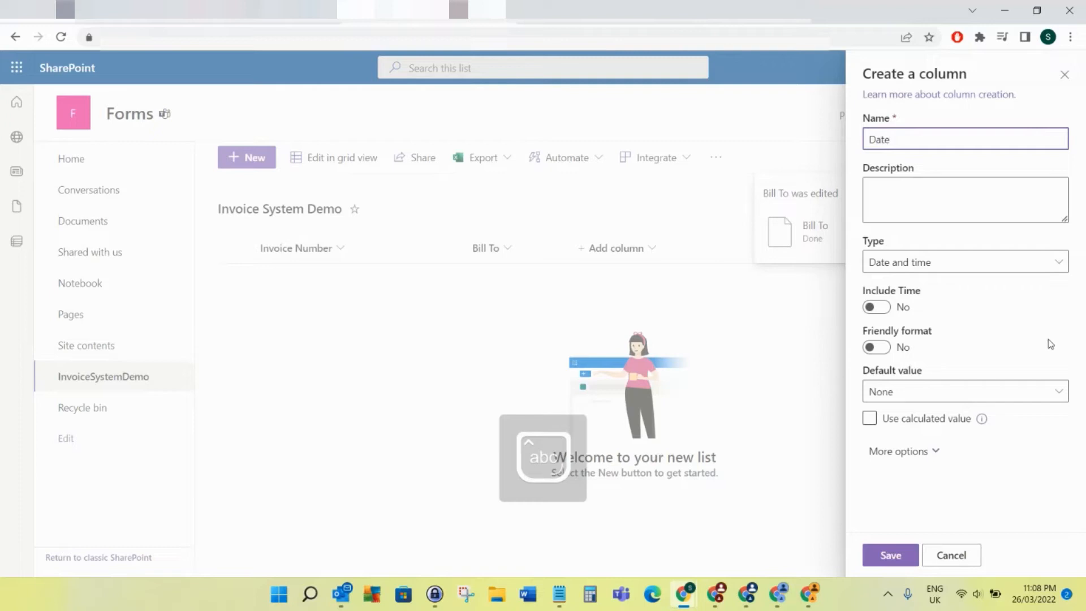
{"action": "left_click", "coordinate": [890, 555]}
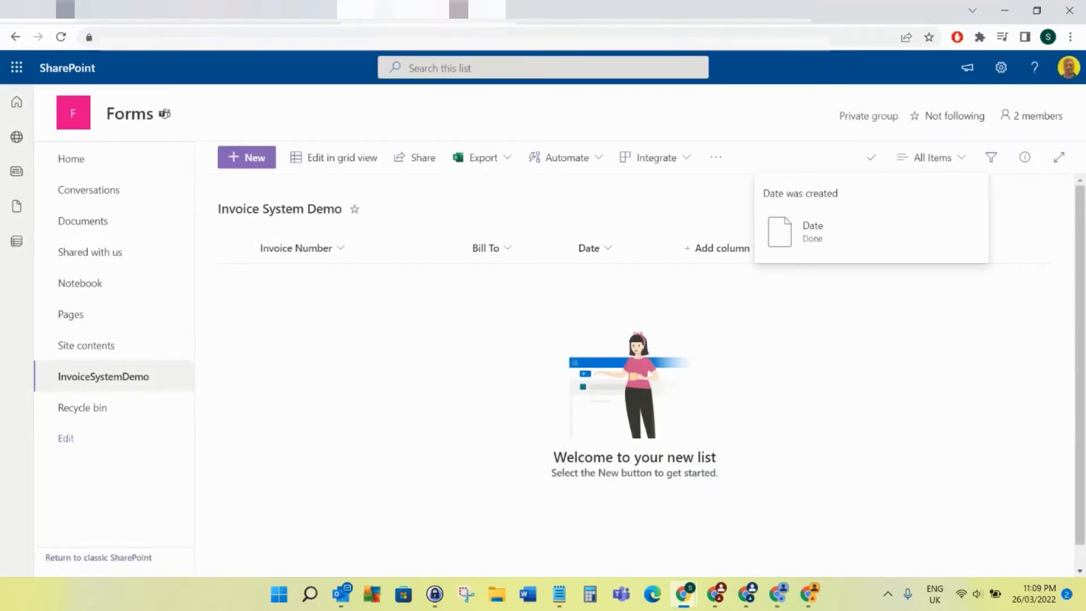
{"action": "left_click", "coordinate": [719, 248]}
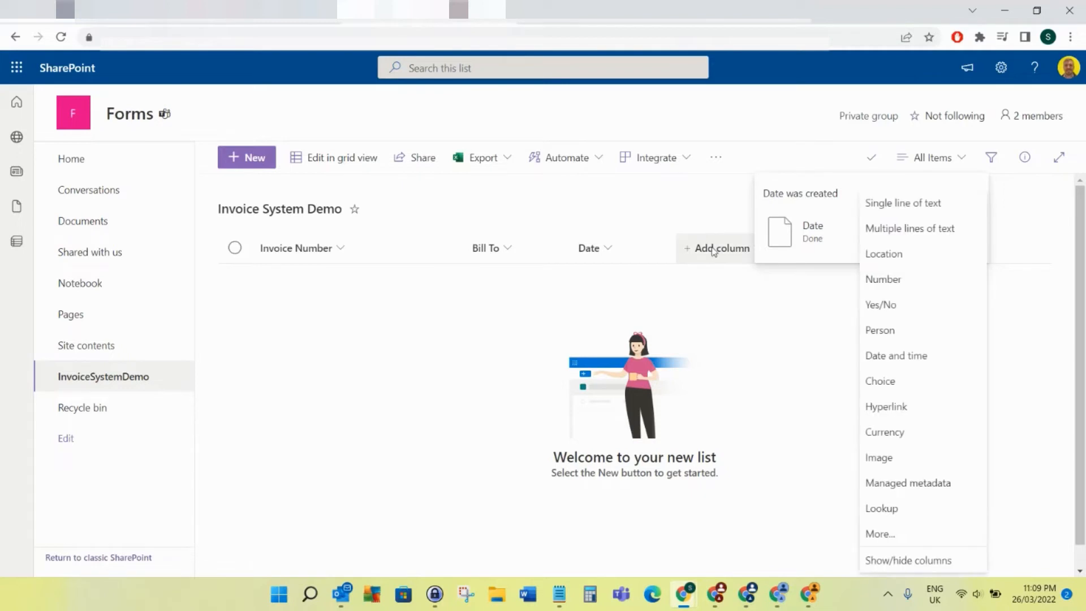
- Add single-line-of-text columns SaleAmount, GST and BalanceDue
{"action": "left_click", "coordinate": [903, 202]}
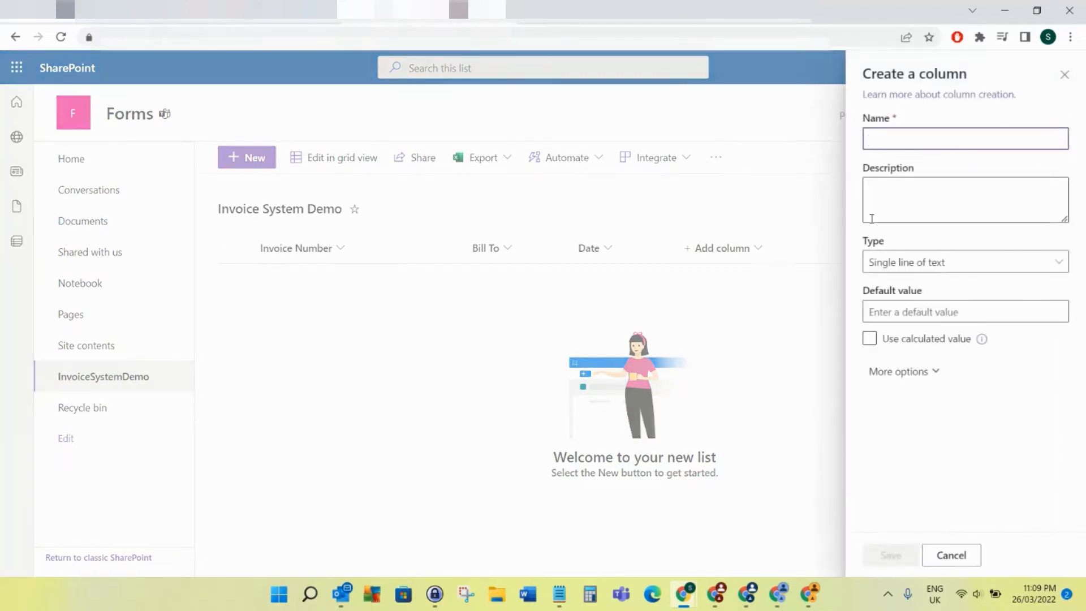
{"action": "type", "text": "SaleAmount"}
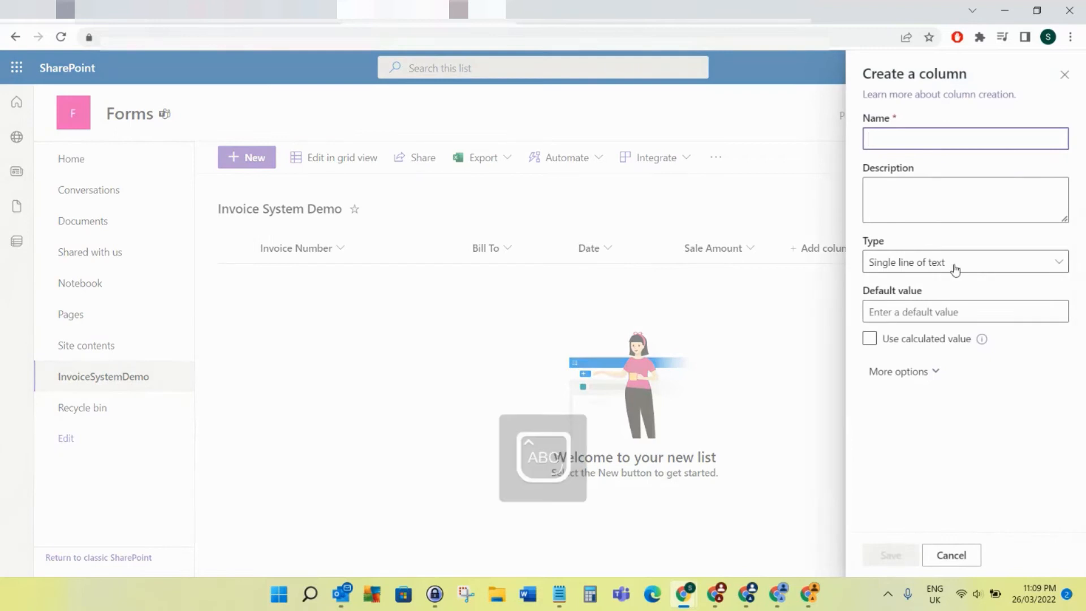
{"action": "type", "text": "GST"}
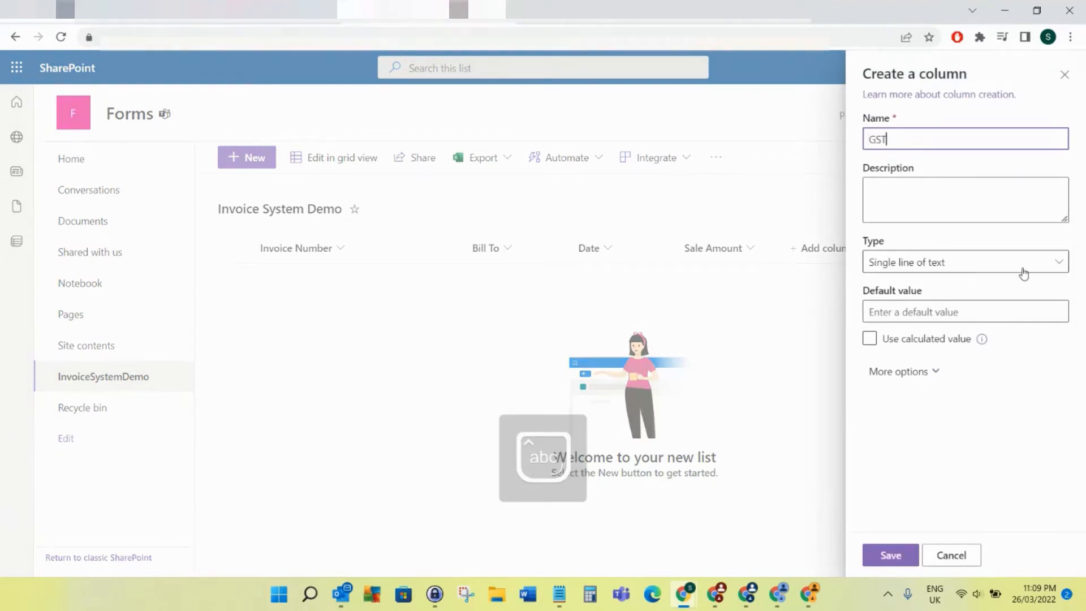
{"action": "left_click", "coordinate": [890, 555]}
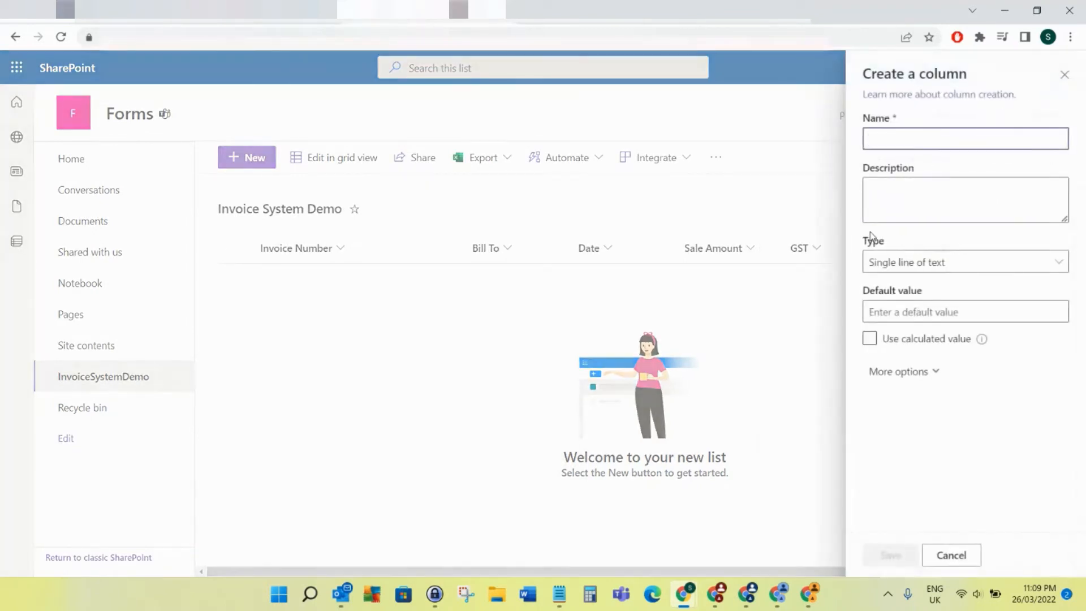
{"action": "type", "text": "BalanceDu"}
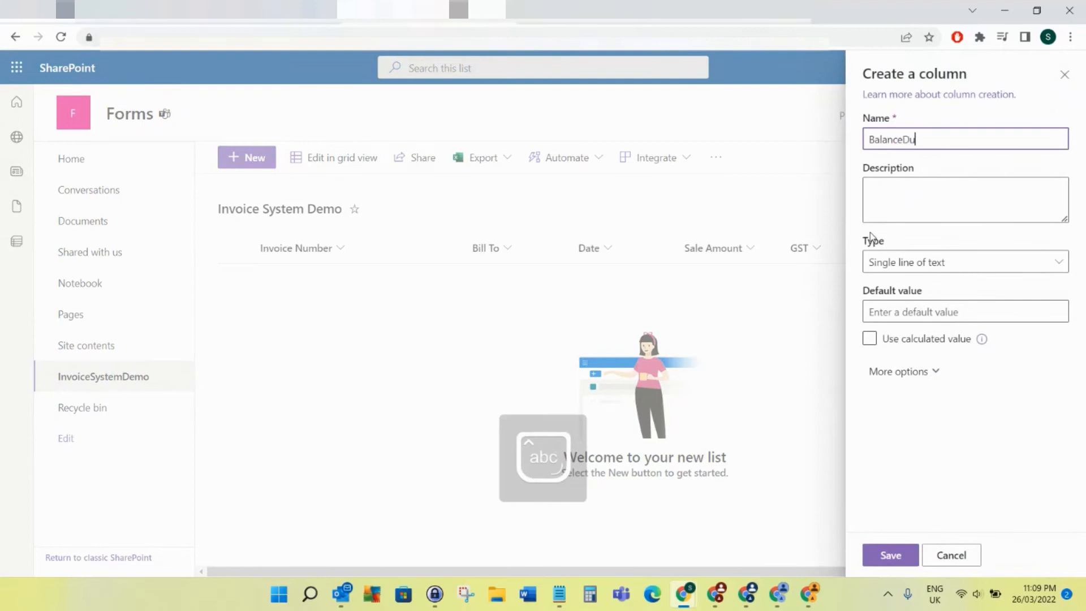
{"action": "type", "text": "e"}
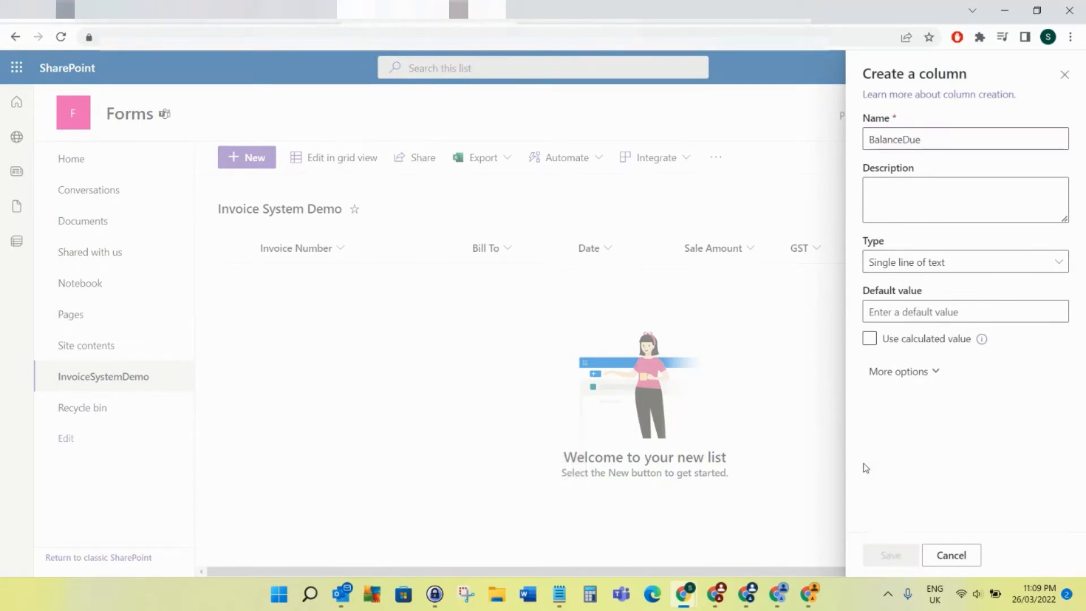
{"action": "left_click", "coordinate": [890, 555]}
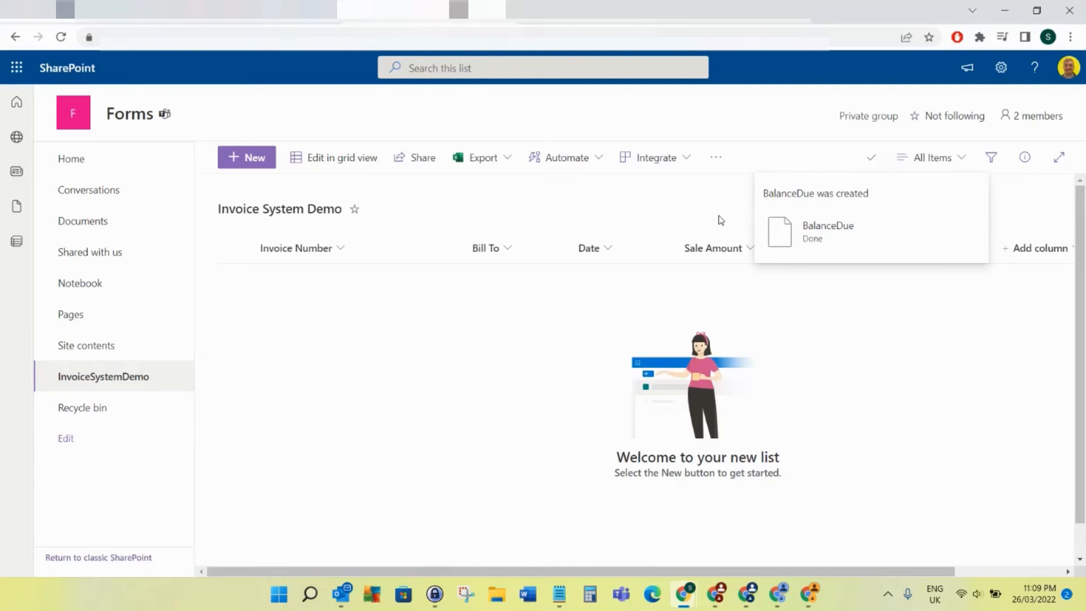
{"action": "mouse_move", "coordinate": [733, 213]}
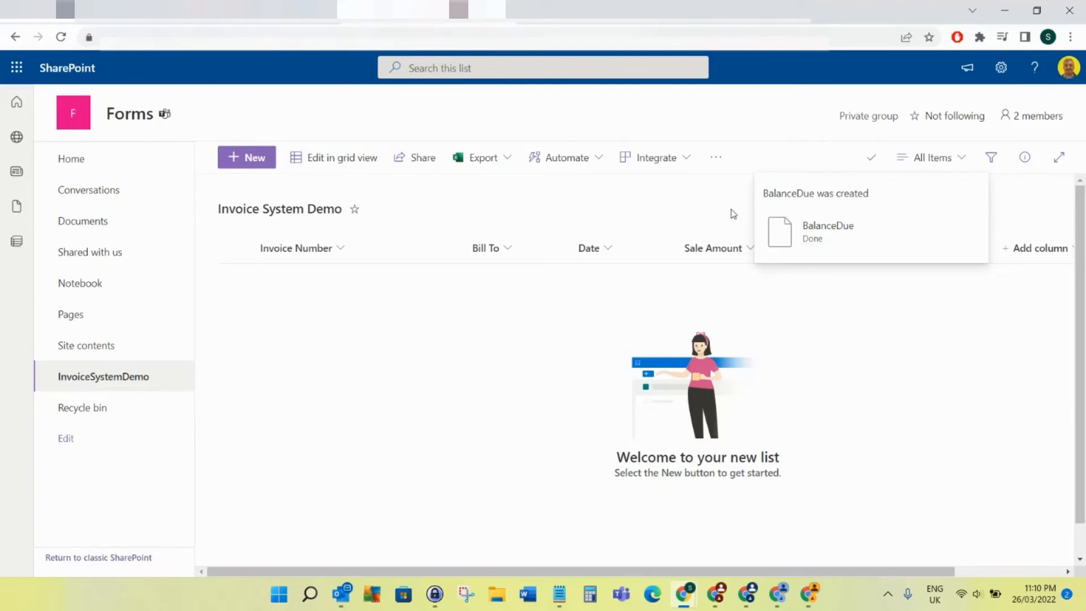
{"action": "mouse_move", "coordinate": [826, 209]}
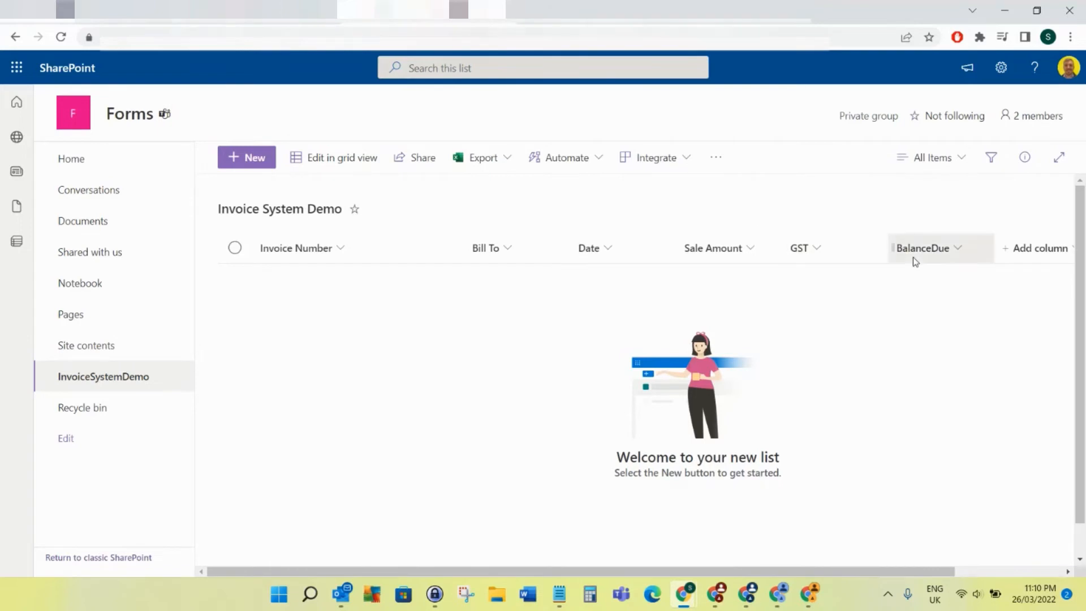
- Rename the BalanceDue column to 'Balance Due' and open the site settings panel
{"action": "left_click", "coordinate": [923, 247]}
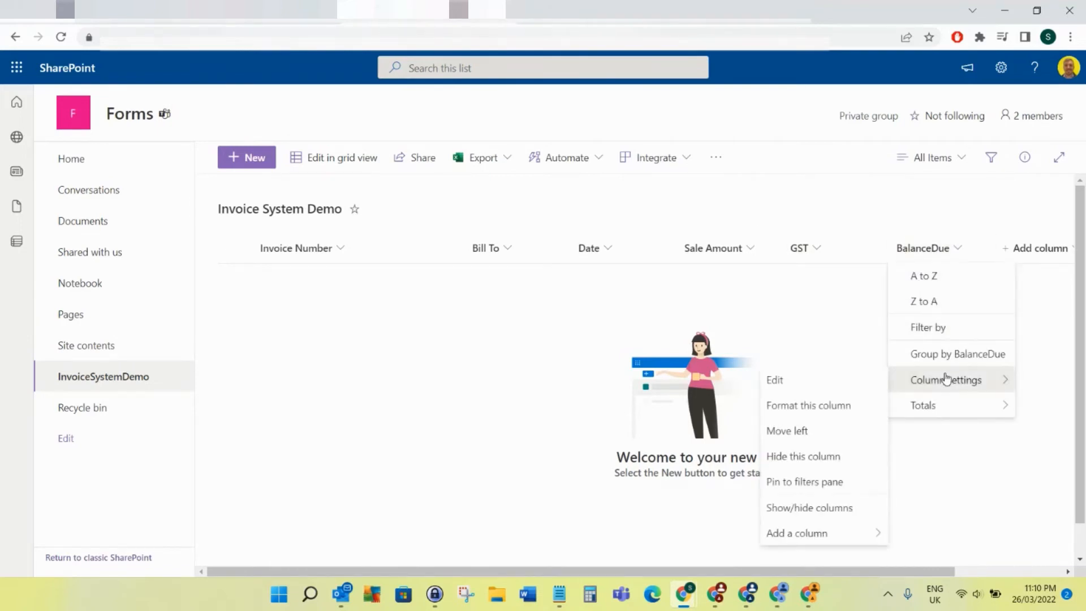
{"action": "left_click", "coordinate": [774, 379]}
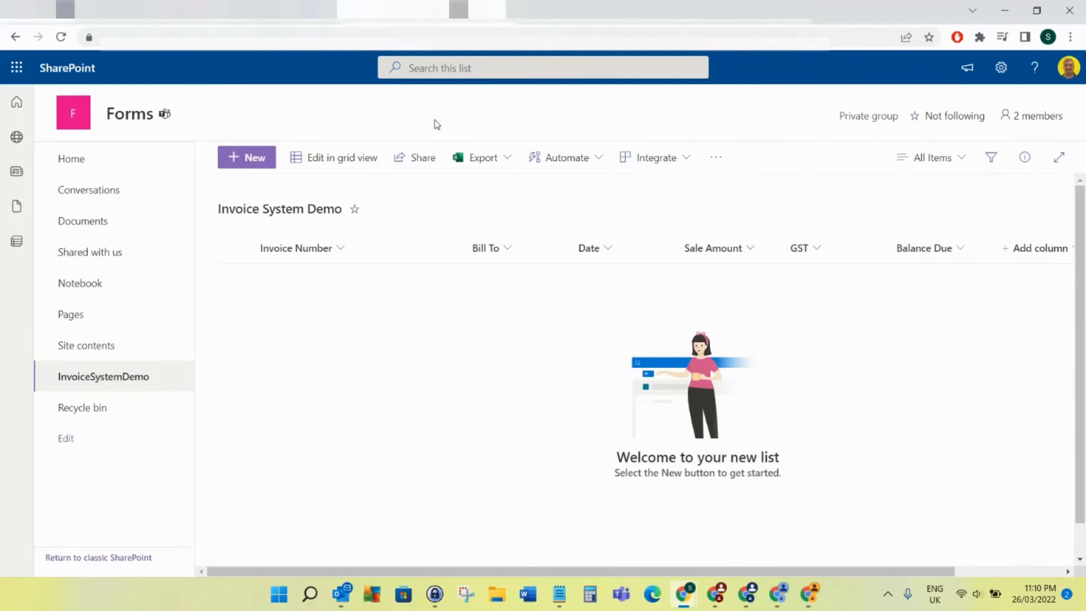
{"action": "mouse_move", "coordinate": [1012, 61]}
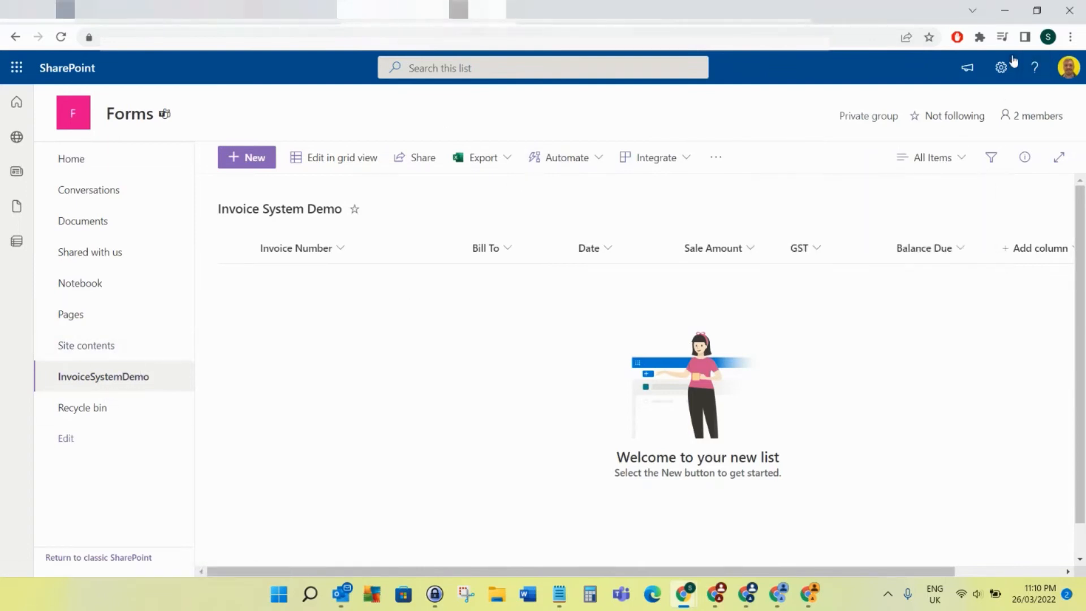
{"action": "left_click", "coordinate": [1000, 68]}
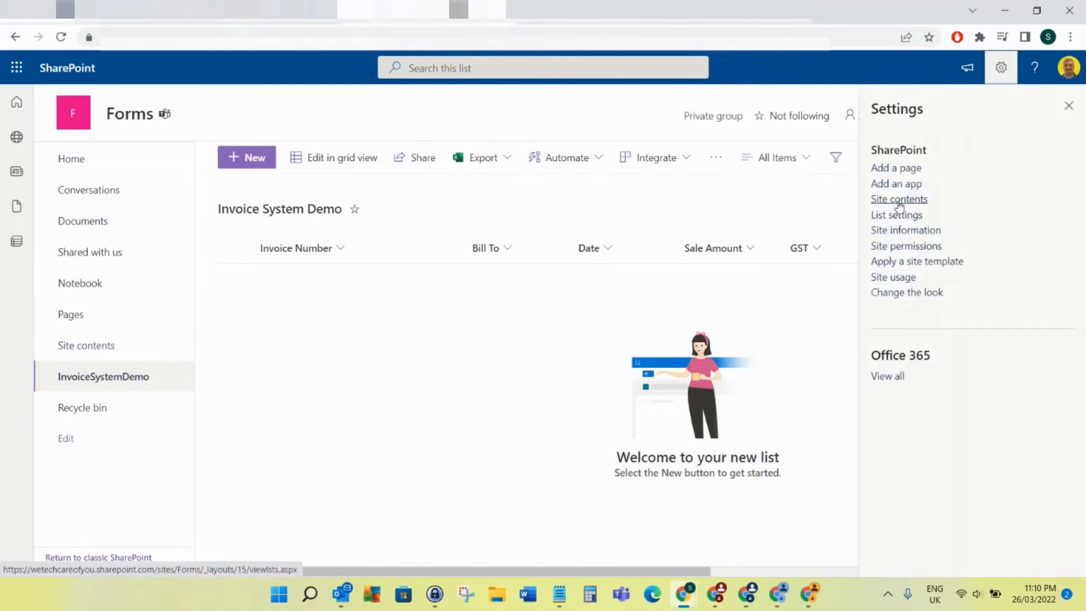
- Create a second new list named InvoiceSystemDemoTasks
{"action": "left_click", "coordinate": [899, 198]}
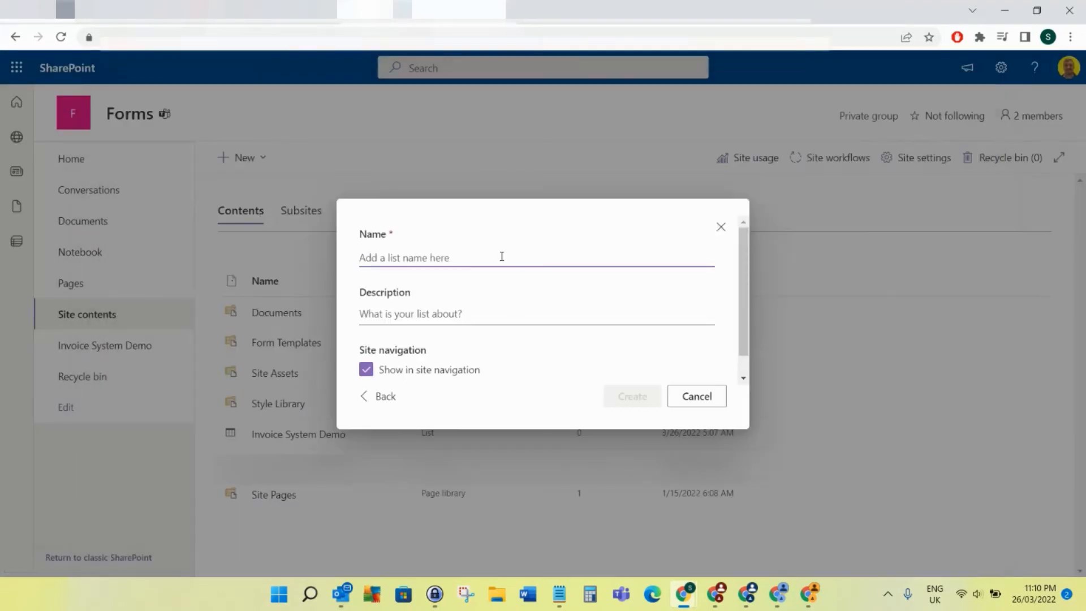
{"action": "type", "text": "InvoiceSt"}
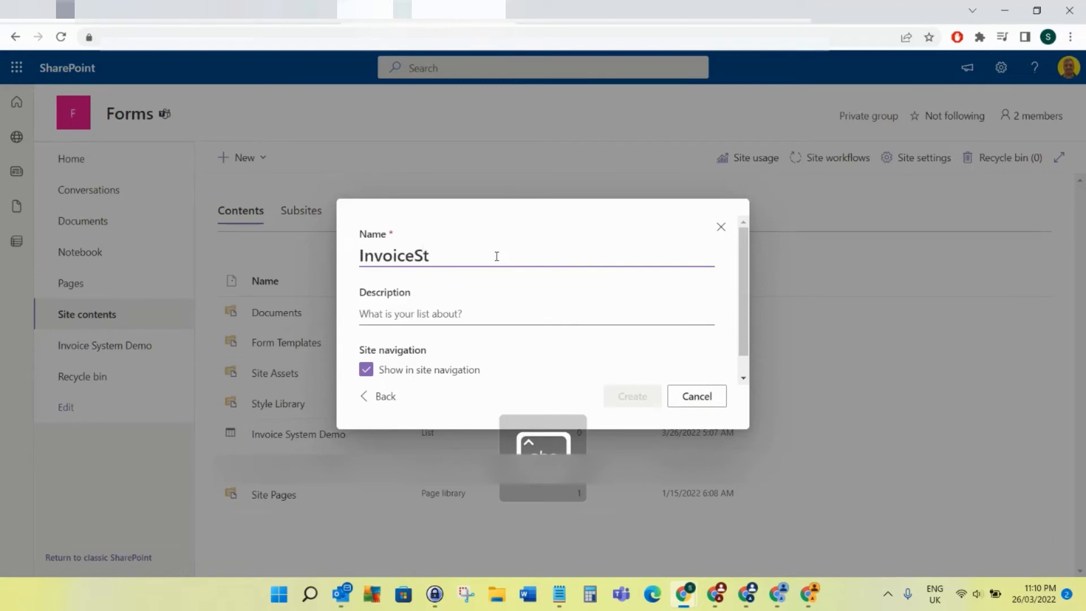
{"action": "type", "text": "ystem"}
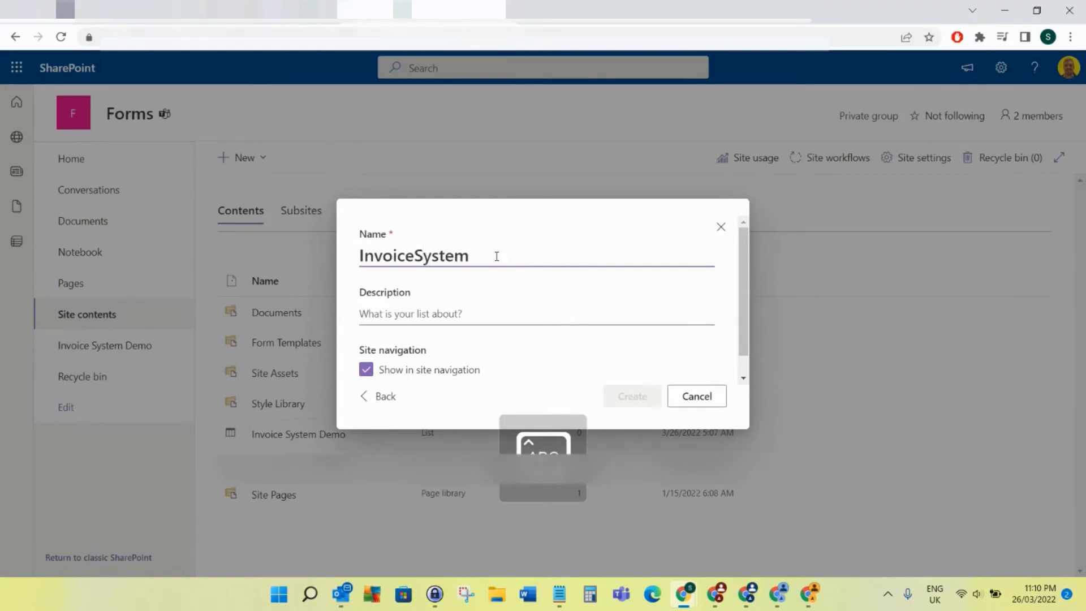
{"action": "type", "text": "DemoTasks"}
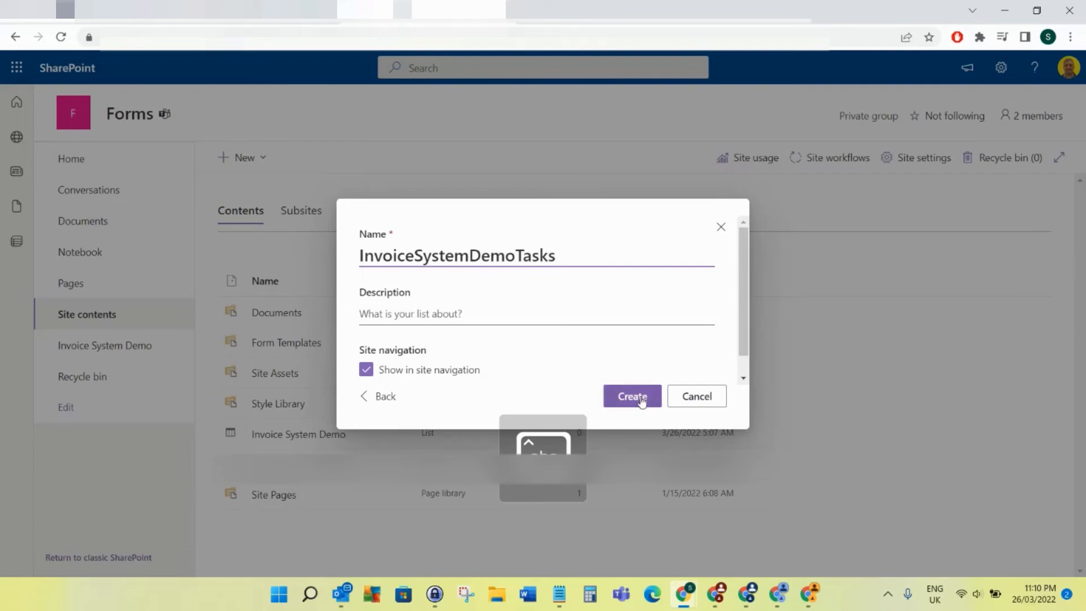
{"action": "left_click", "coordinate": [632, 396]}
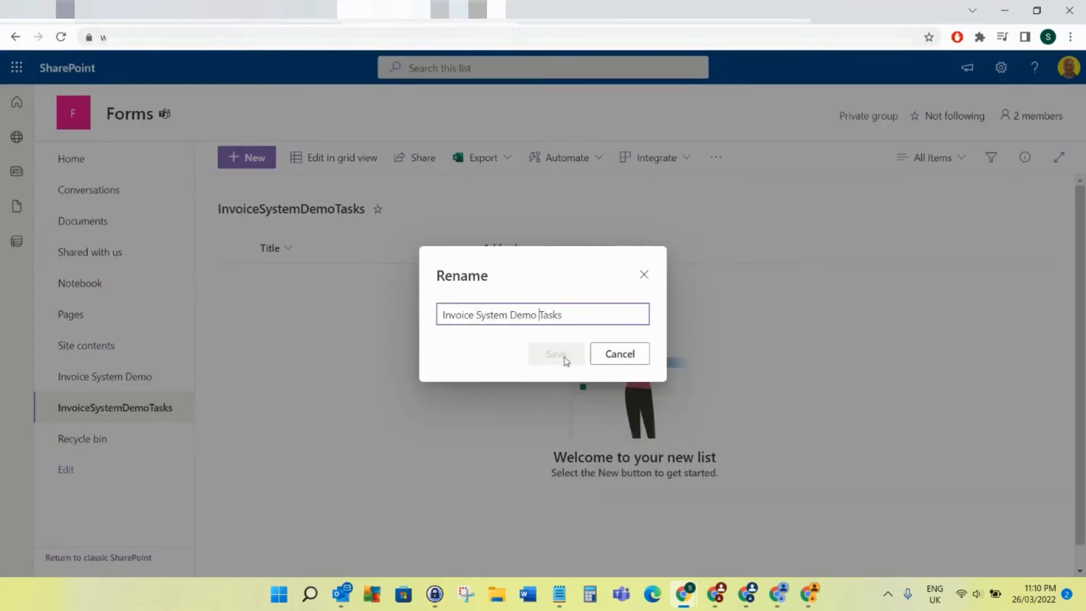
- Save the title 'Invoice System Demo Tasks' and add a multi-line Description column
{"action": "left_click", "coordinate": [554, 354]}
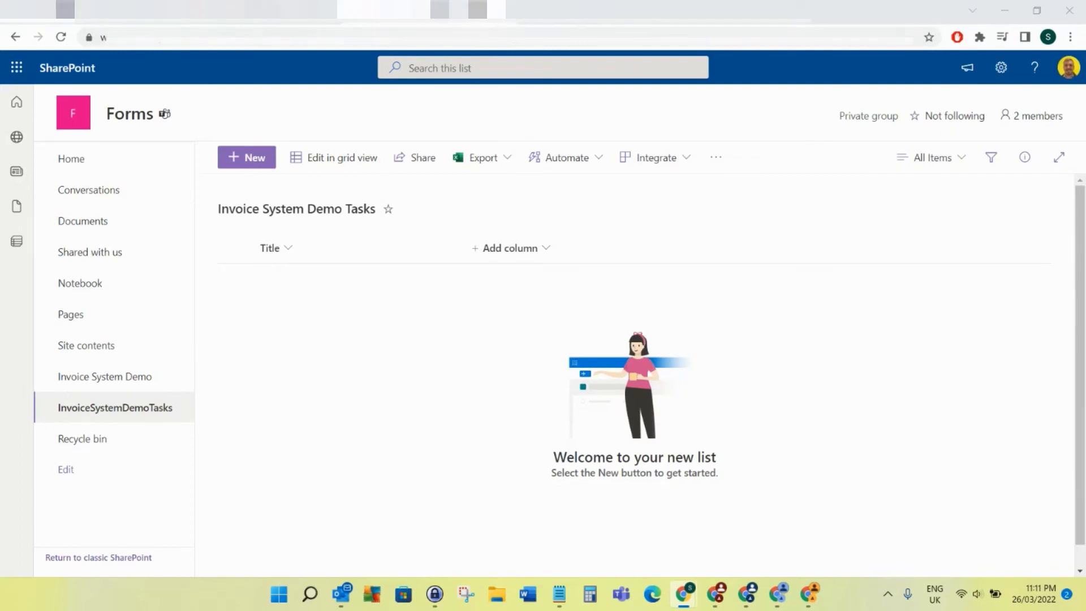
{"action": "left_click", "coordinate": [511, 248]}
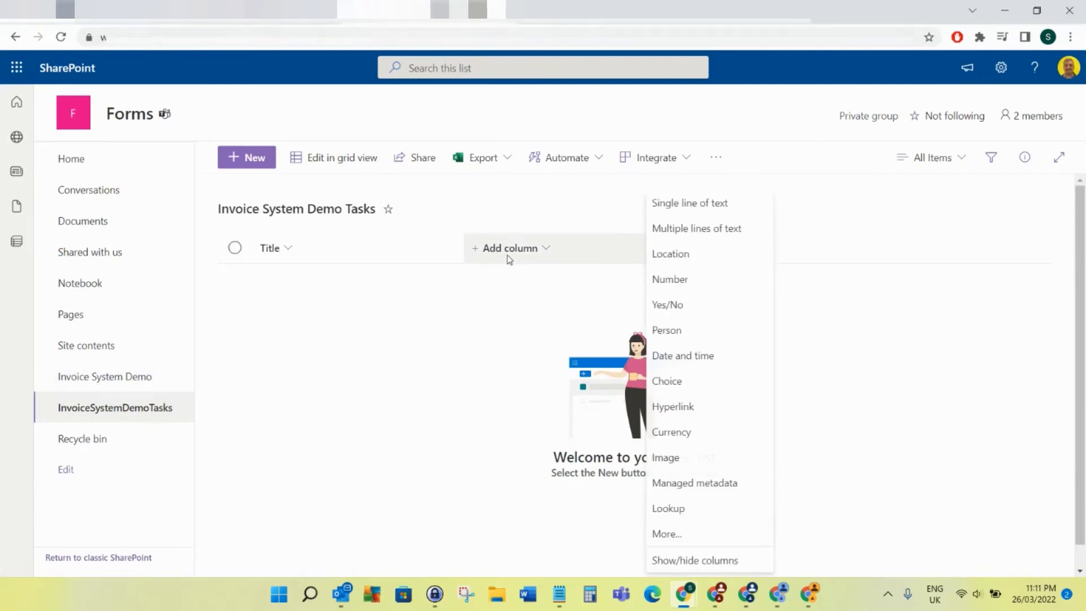
{"action": "left_click", "coordinate": [697, 228]}
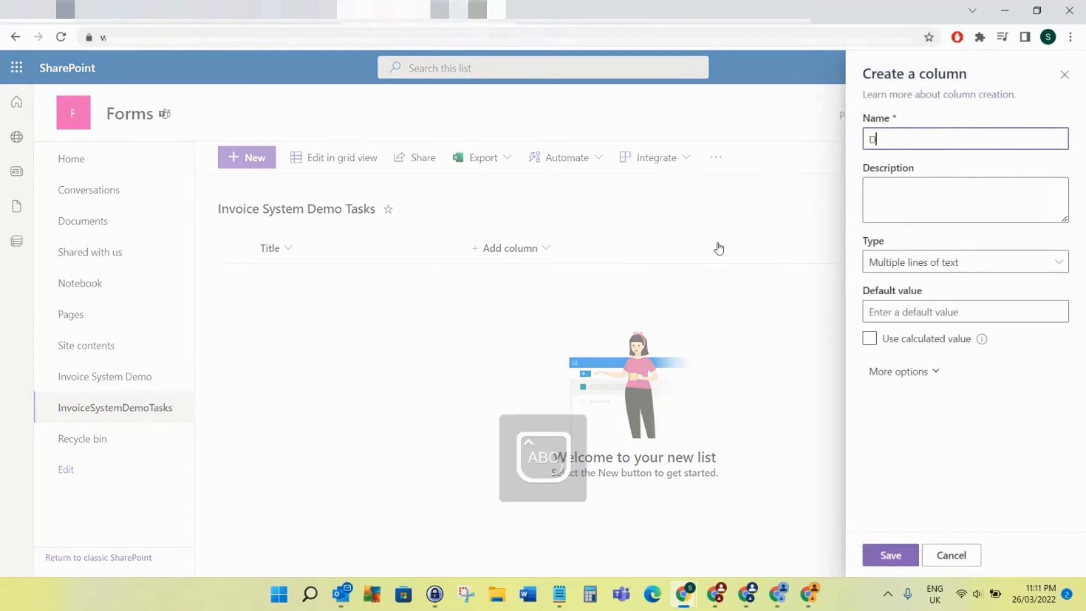
{"action": "type", "text": "Description"}
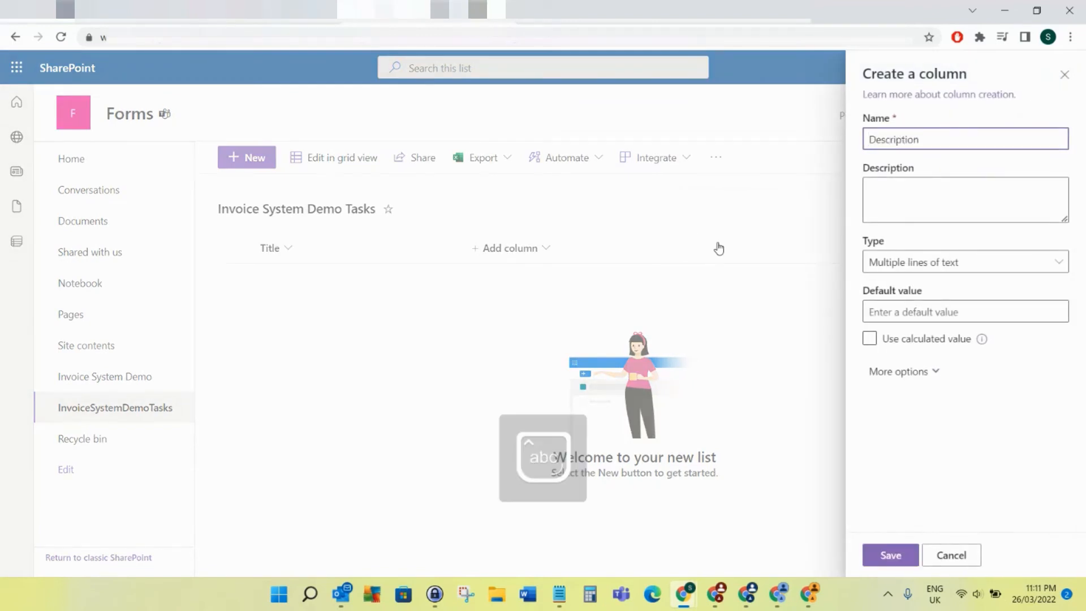
{"action": "left_click", "coordinate": [899, 371]}
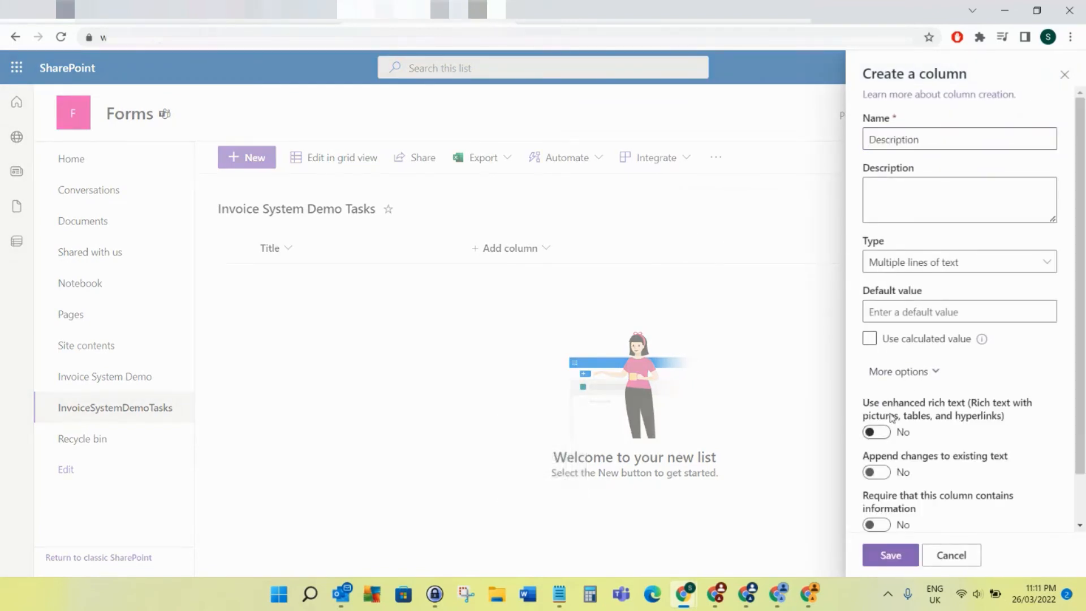
{"action": "left_click", "coordinate": [890, 555]}
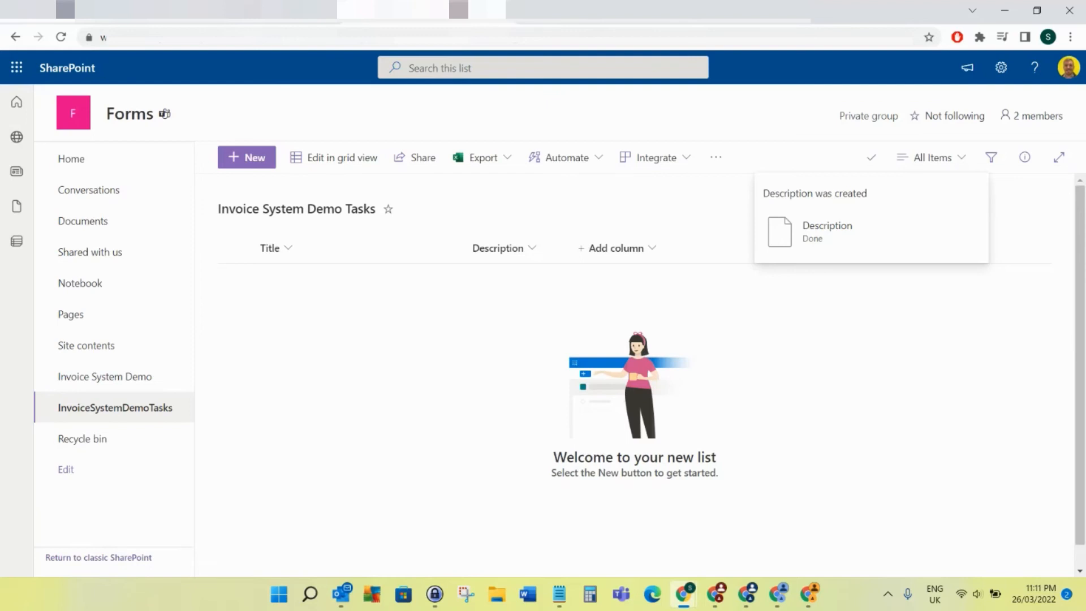
- Add a Number column named Units to the tasks list
{"action": "left_click", "coordinate": [617, 248]}
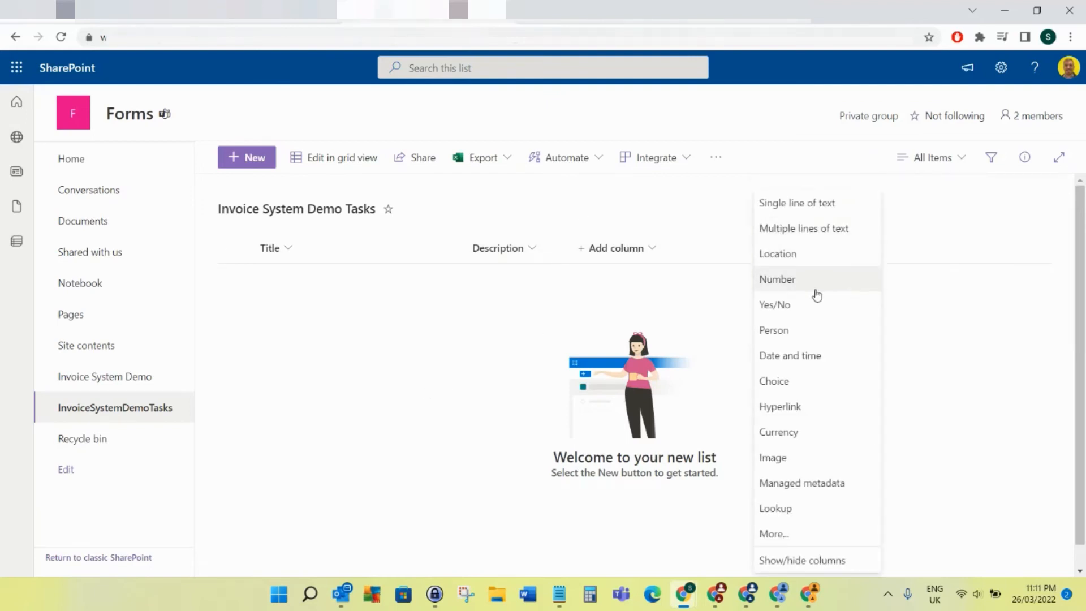
{"action": "left_click", "coordinate": [778, 279]}
{"action": "type", "text": "Units"}
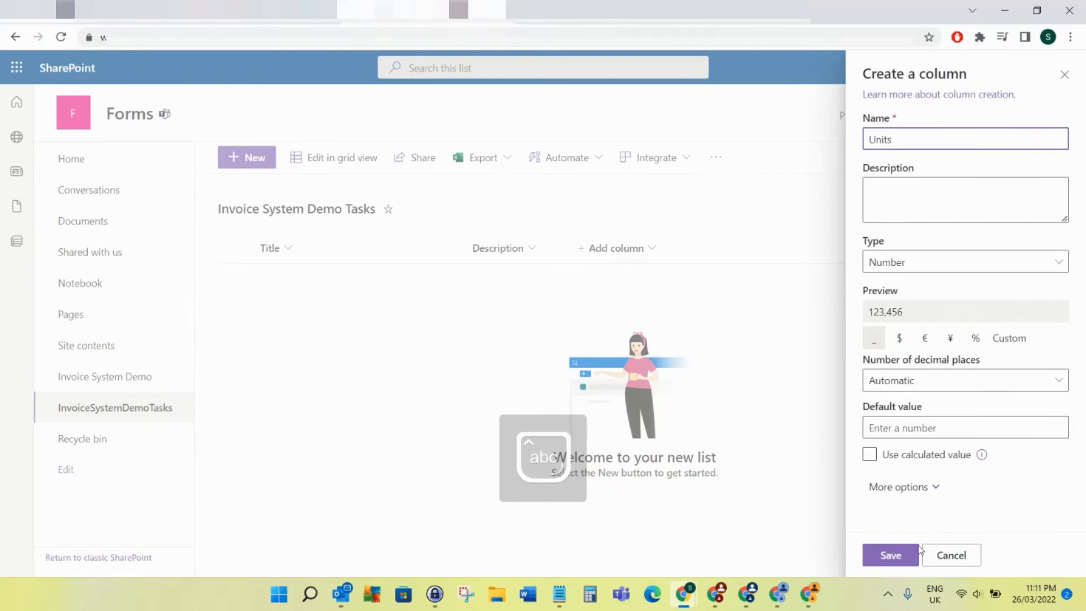
{"action": "left_click", "coordinate": [890, 555]}
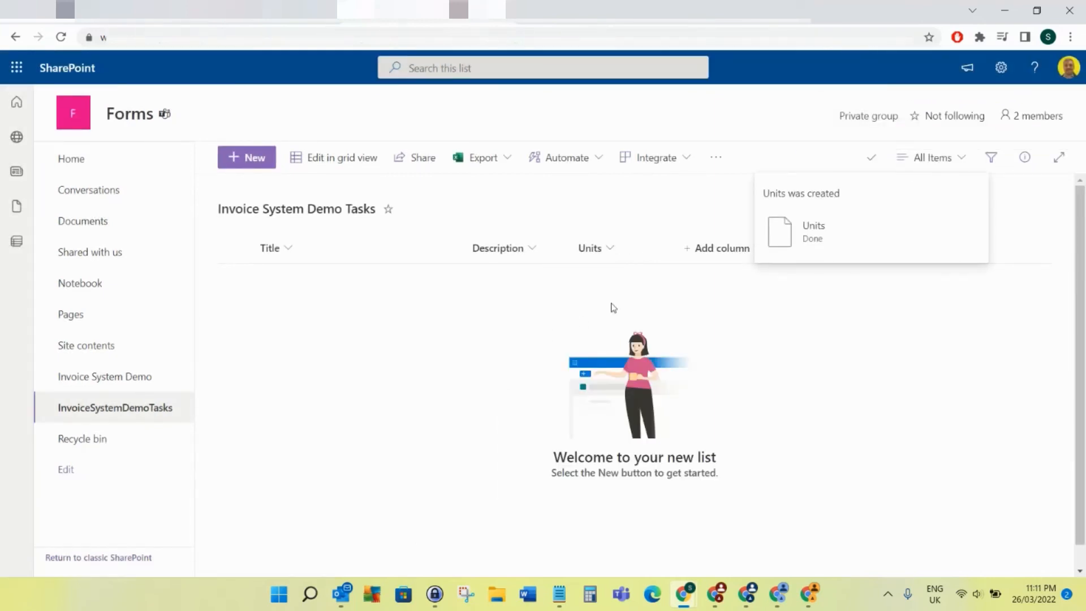
- Add a single-line text column TotalAmount, then rename it to Total Amount
{"action": "left_click", "coordinate": [722, 248]}
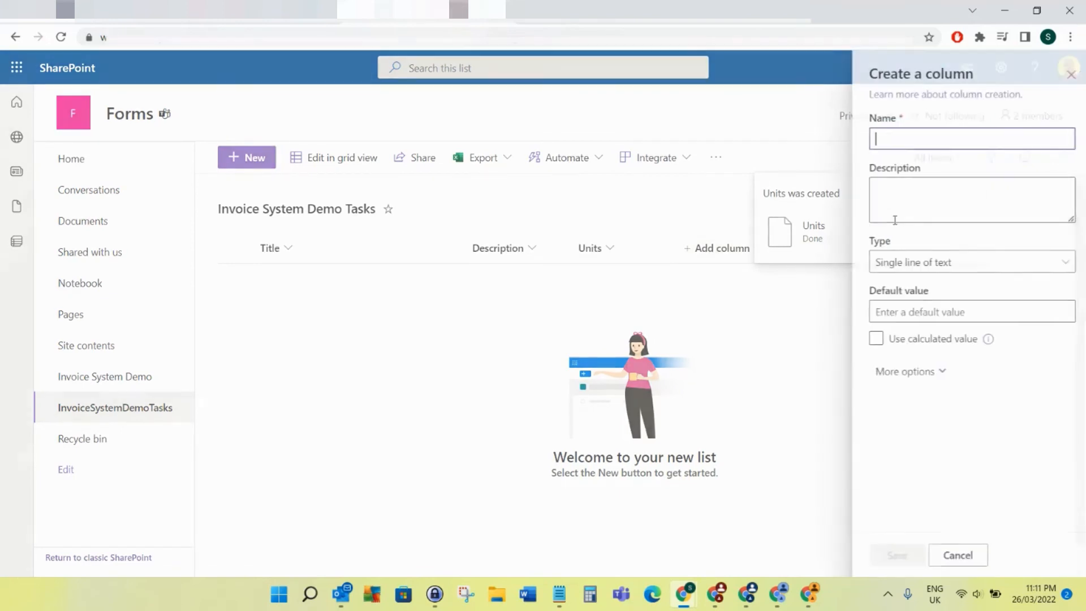
{"action": "type", "text": "TotalAmount"}
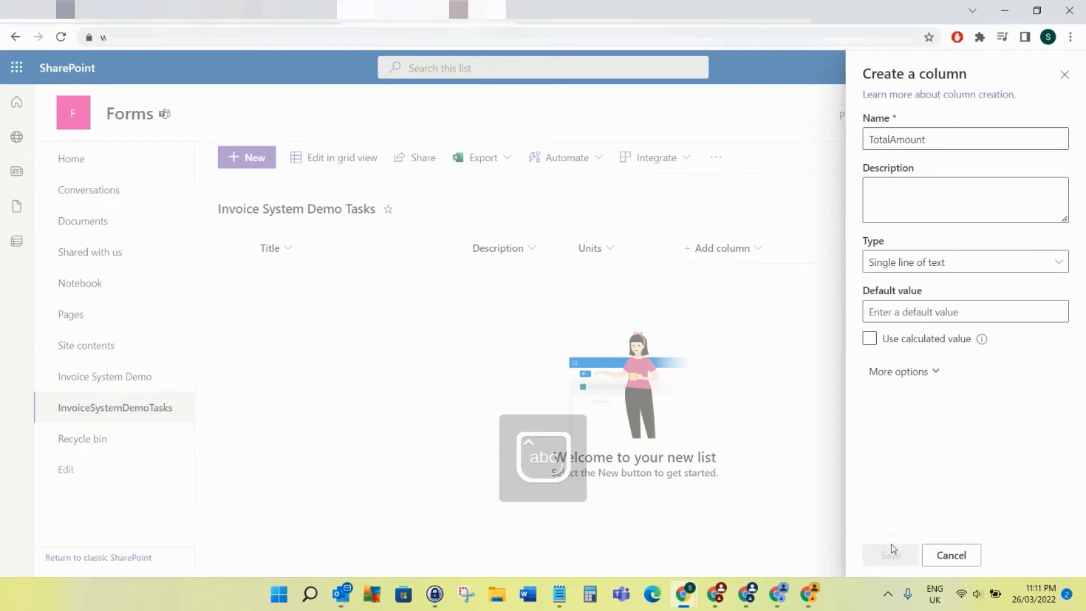
{"action": "left_click", "coordinate": [890, 555]}
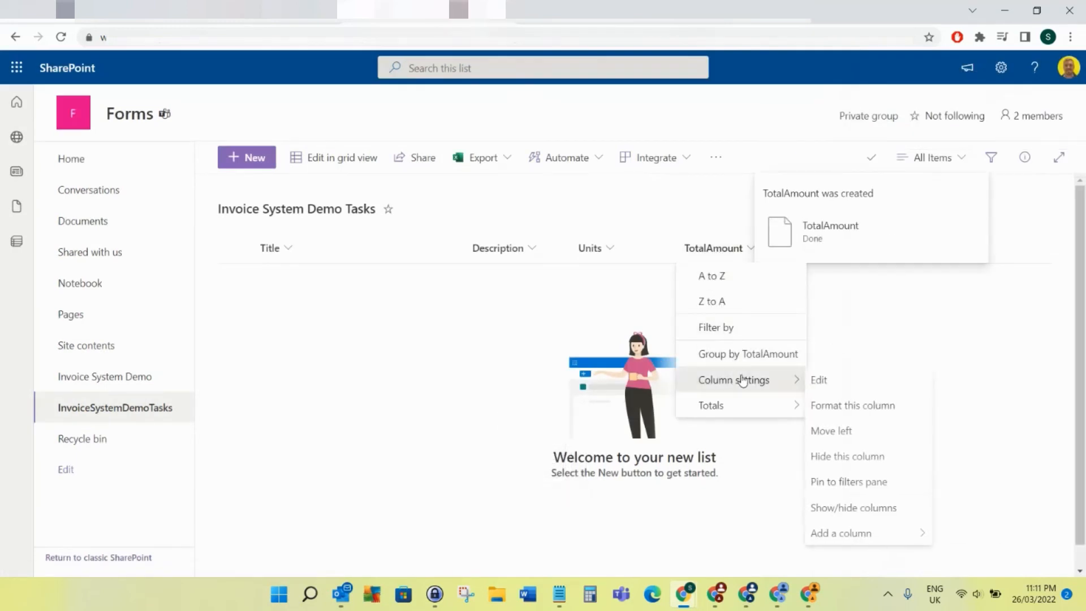
{"action": "left_click", "coordinate": [819, 380]}
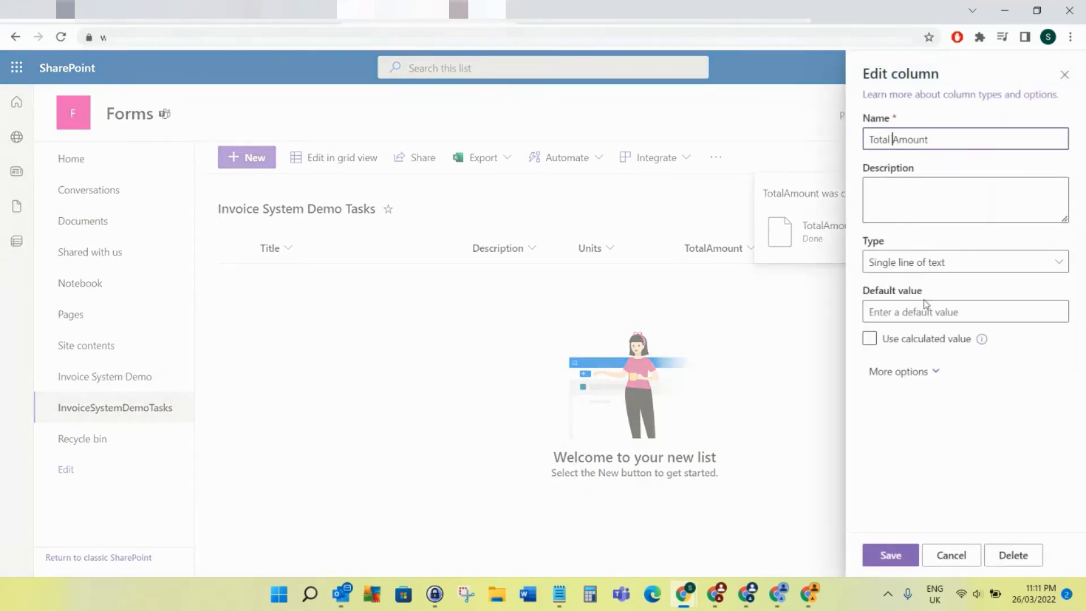
{"action": "left_click", "coordinate": [890, 555]}
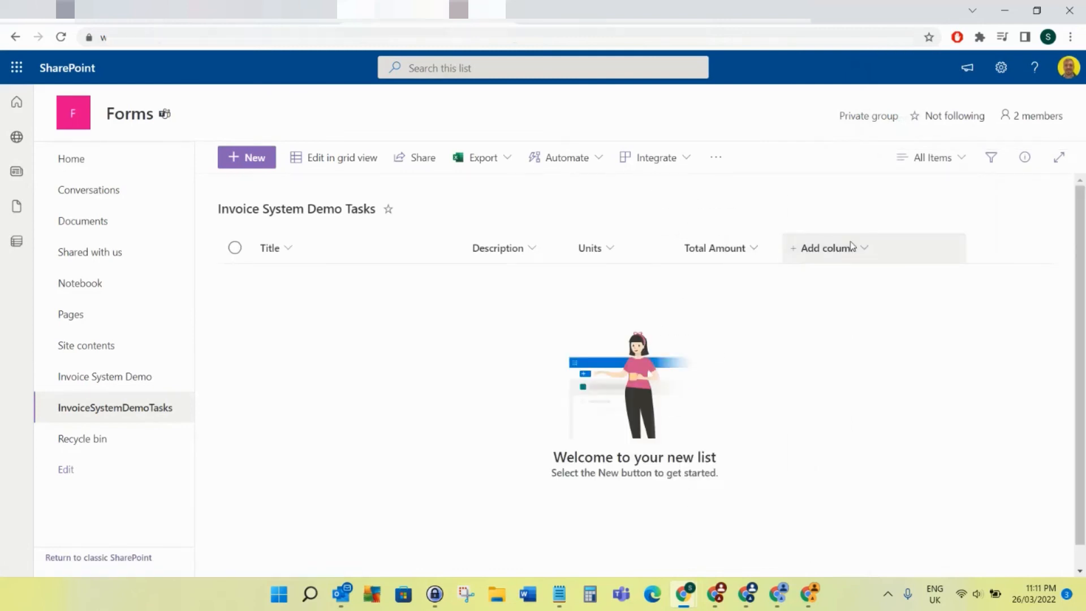
- Create a single-line text column named FormID after Total Amount
{"action": "left_click", "coordinate": [830, 248]}
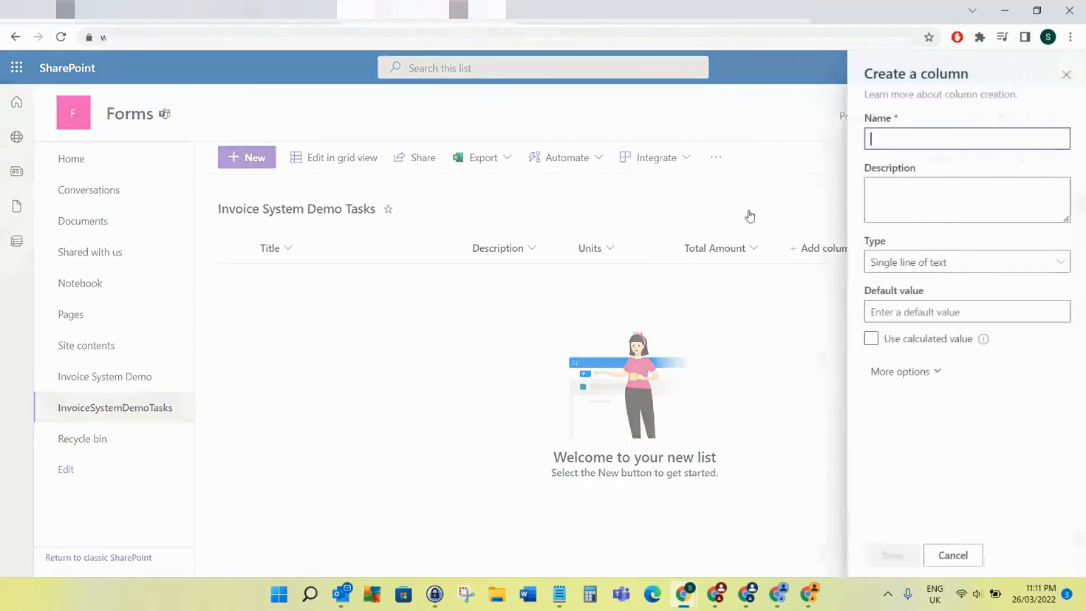
{"action": "type", "text": "Form"}
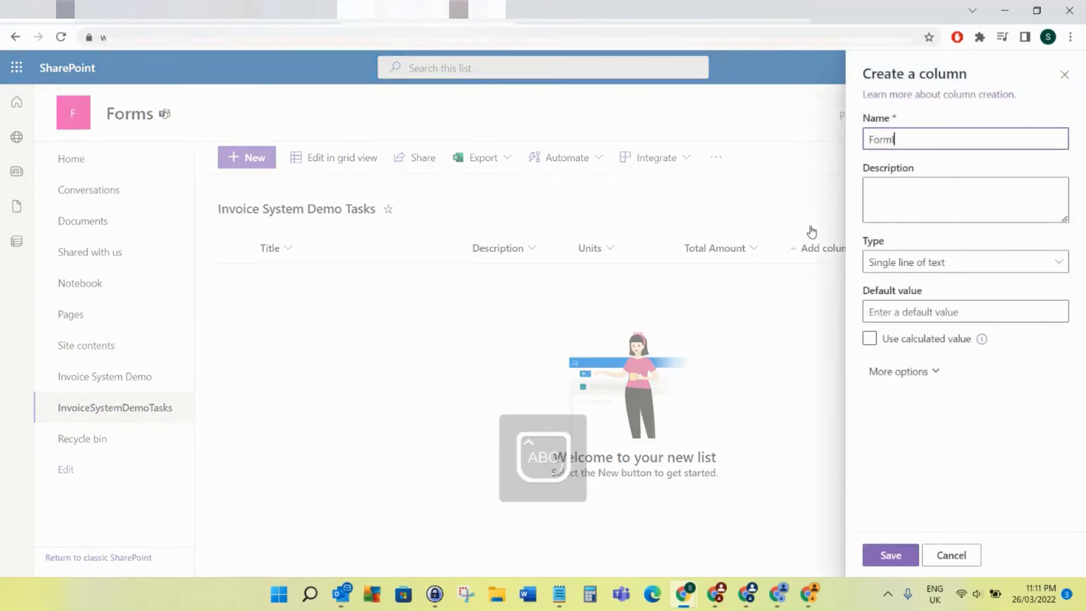
{"action": "left_click", "coordinate": [890, 555]}
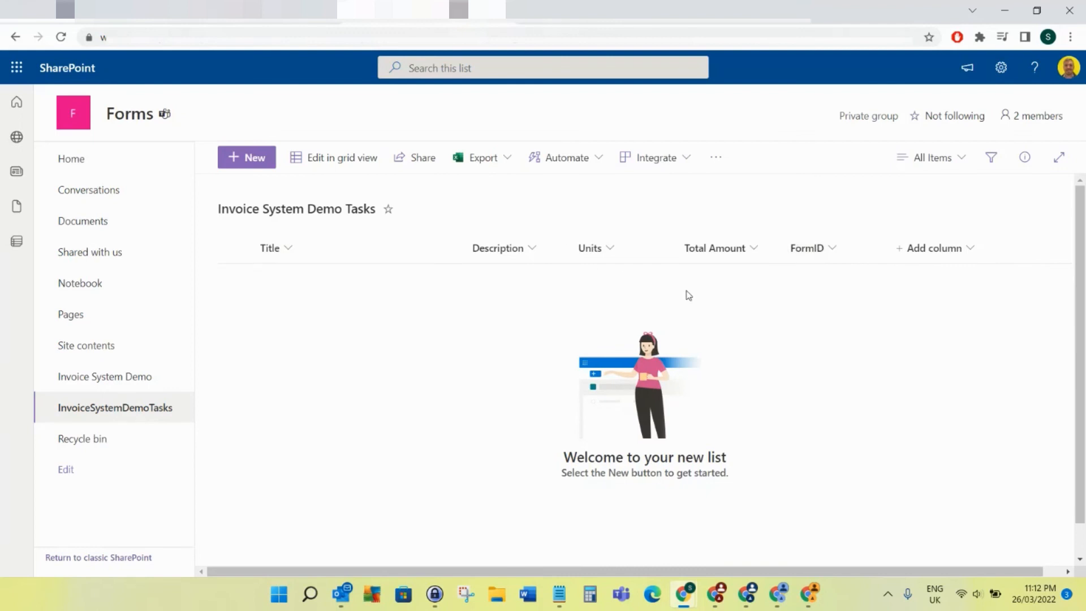
{"action": "mouse_move", "coordinate": [798, 272]}
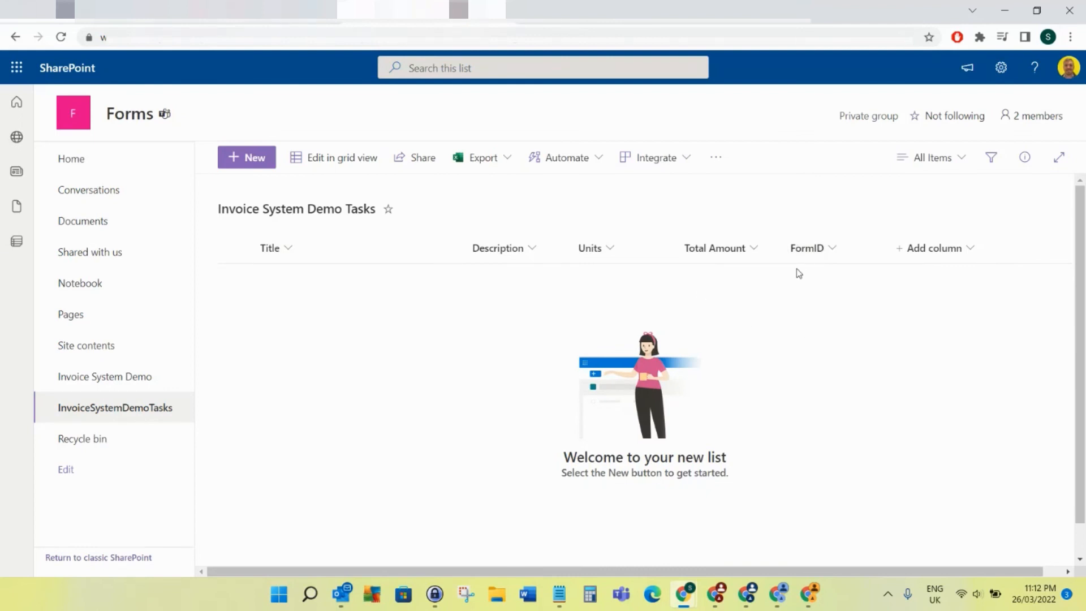
{"action": "mouse_move", "coordinate": [821, 313]}
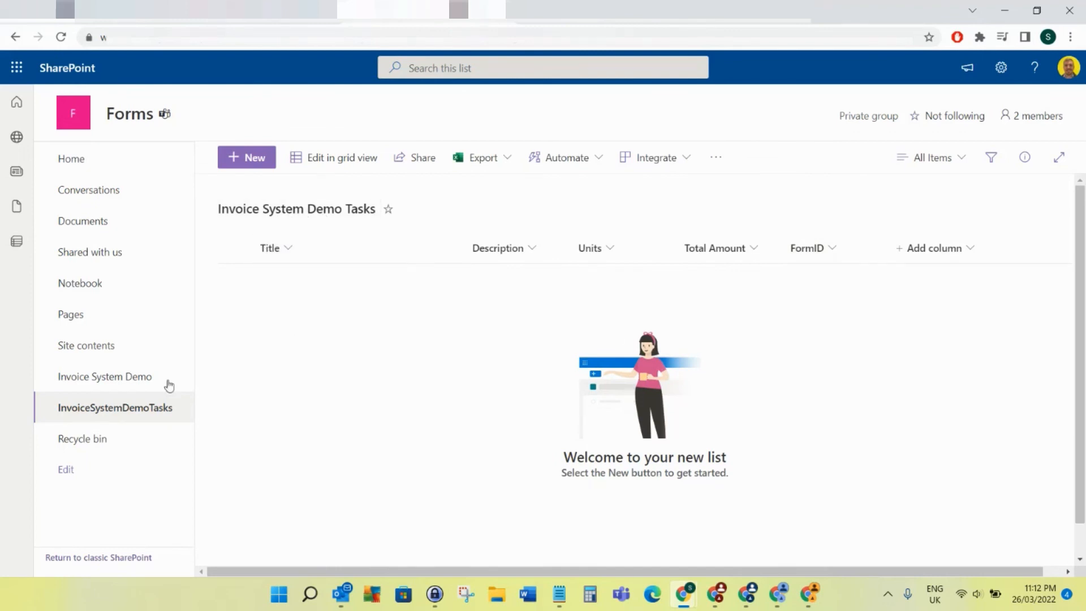
{"action": "mouse_move", "coordinate": [104, 376]}
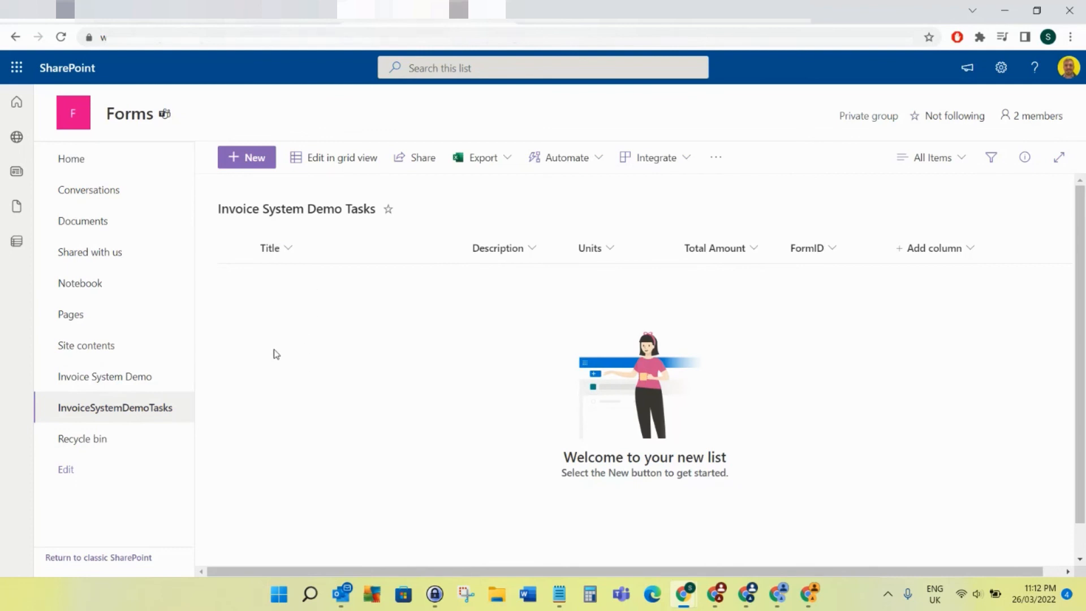
{"action": "mouse_move", "coordinate": [105, 377]}
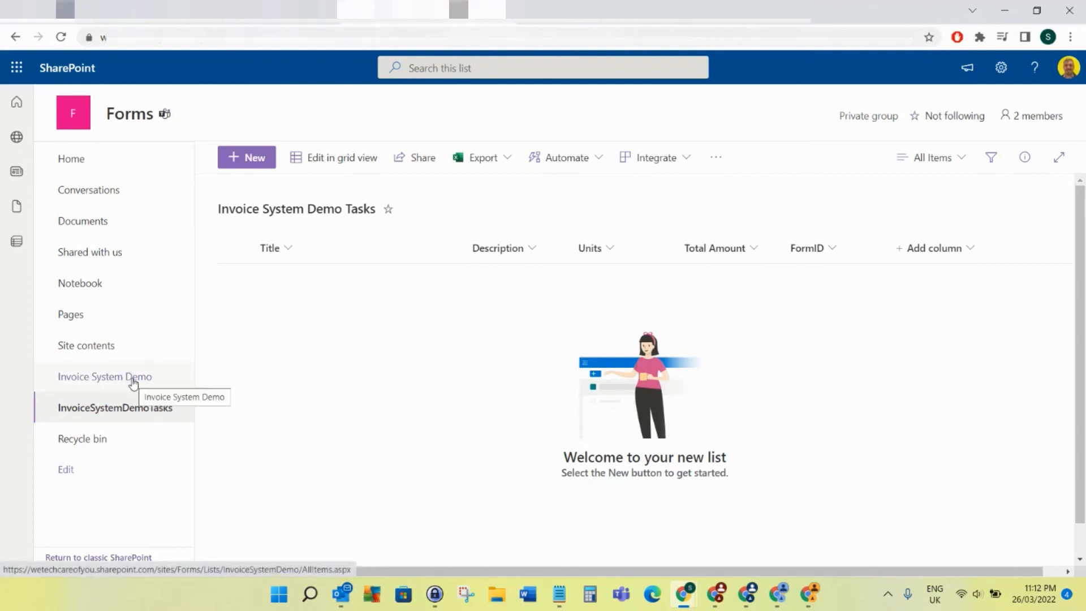
{"action": "mouse_move", "coordinate": [200, 379]}
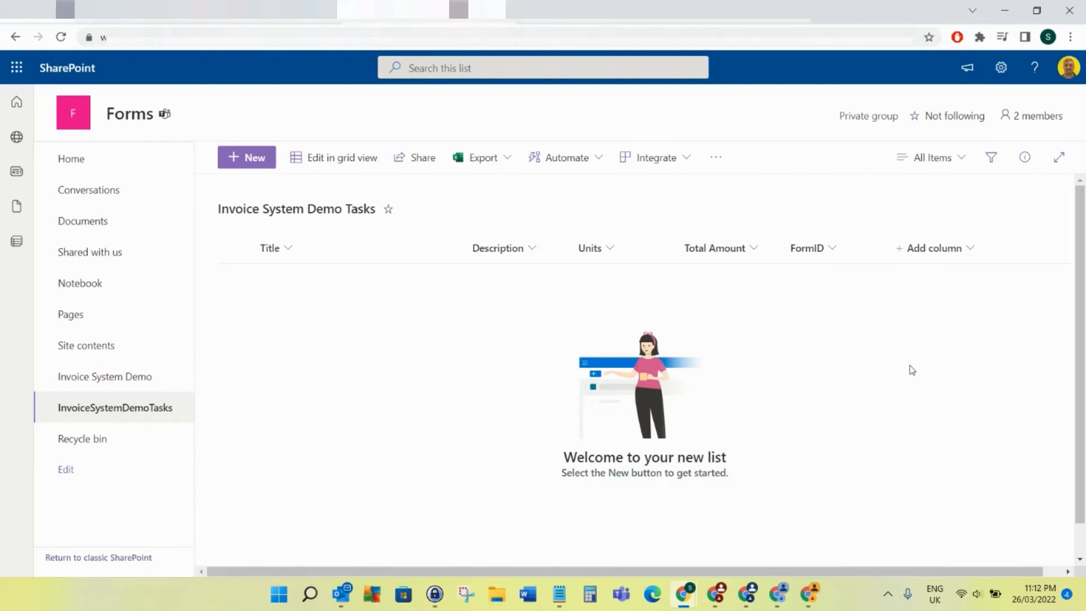
{"action": "mouse_move", "coordinate": [585, 312]}
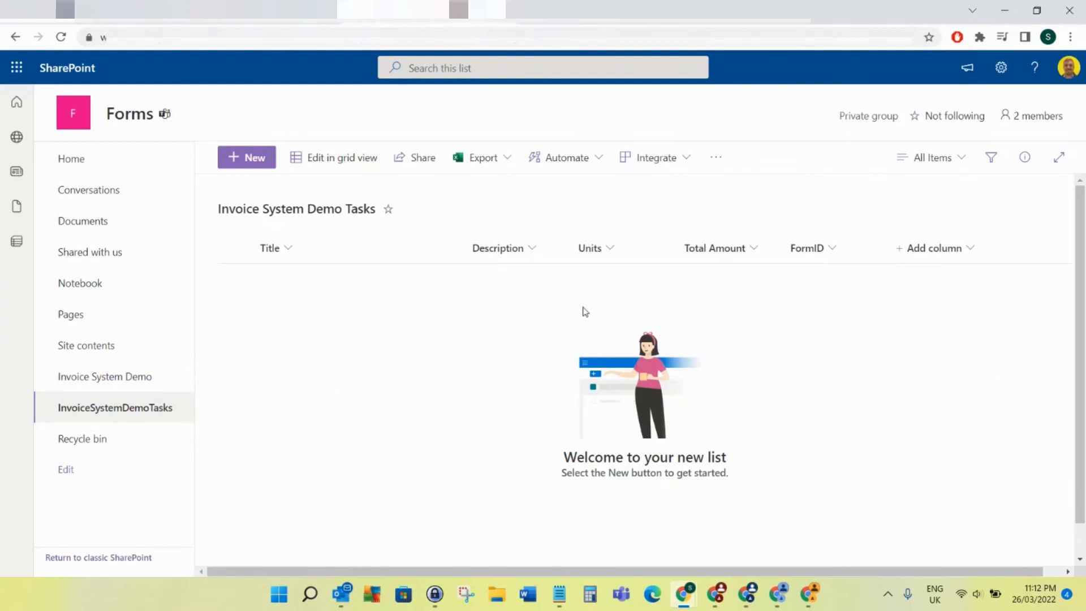
{"action": "mouse_move", "coordinate": [503, 318]}
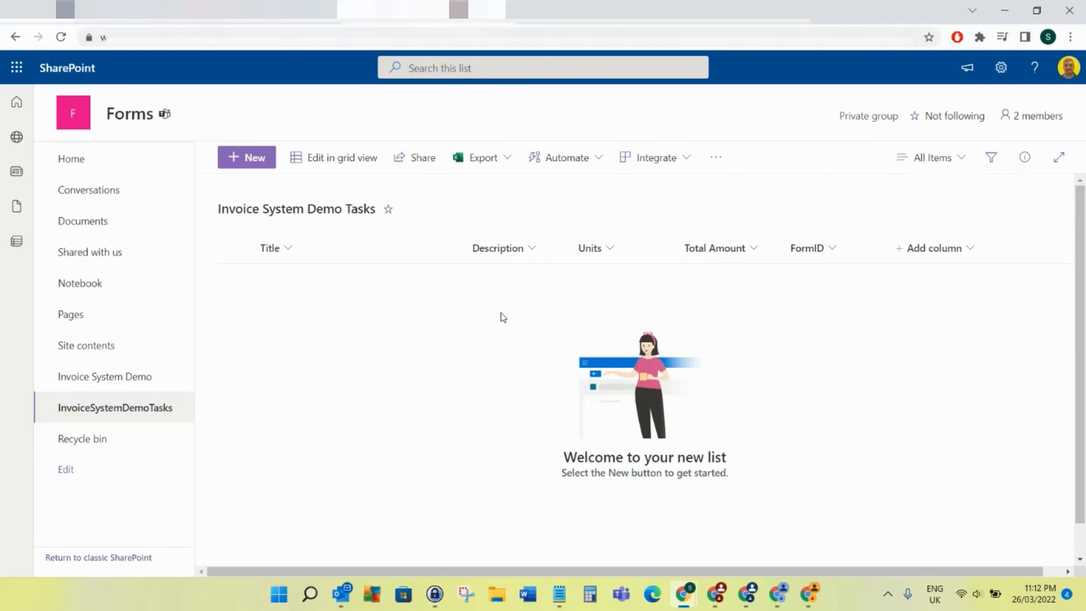